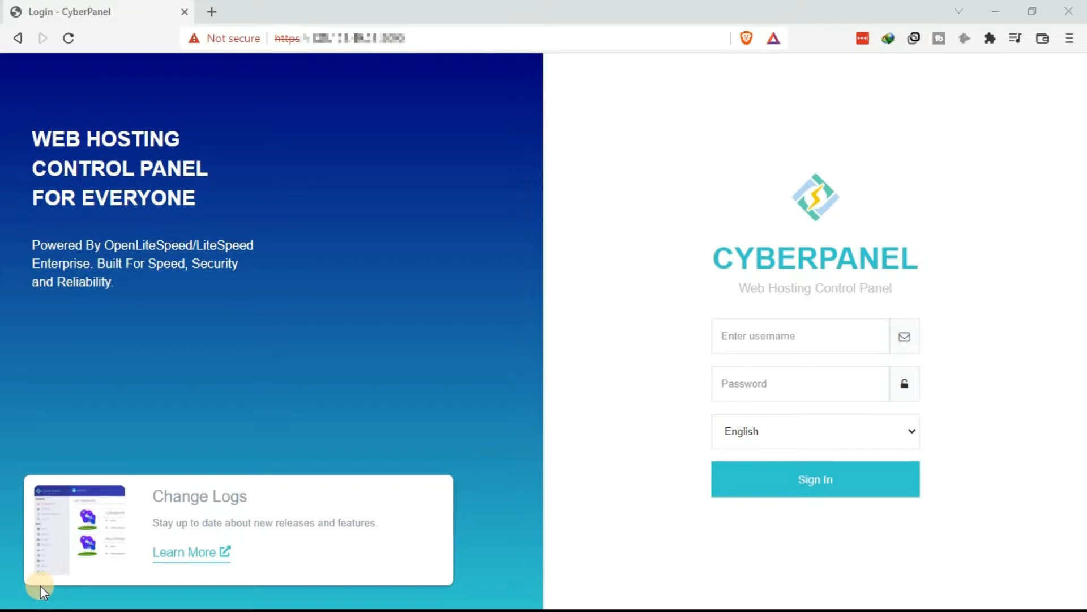
pyautogui.moveTo(340, 153)
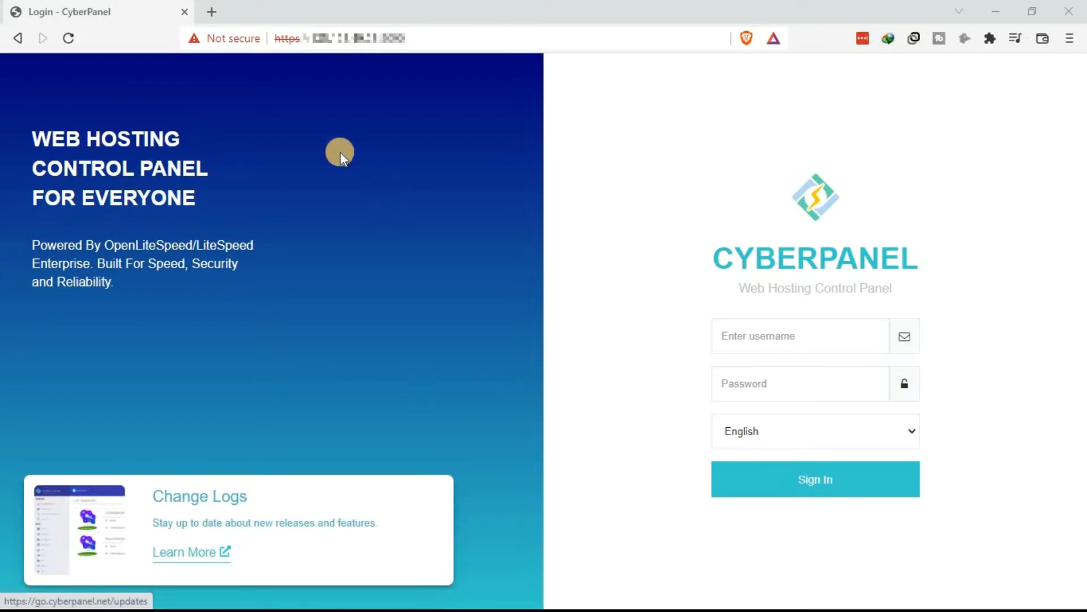
pyautogui.moveTo(352, 47)
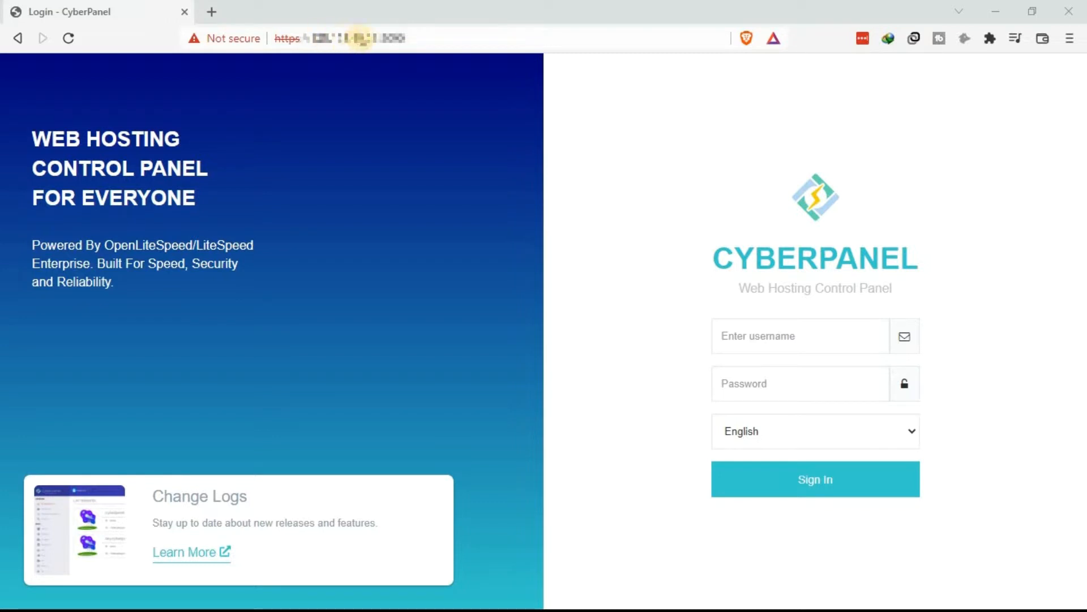
pyautogui.moveTo(290, 62)
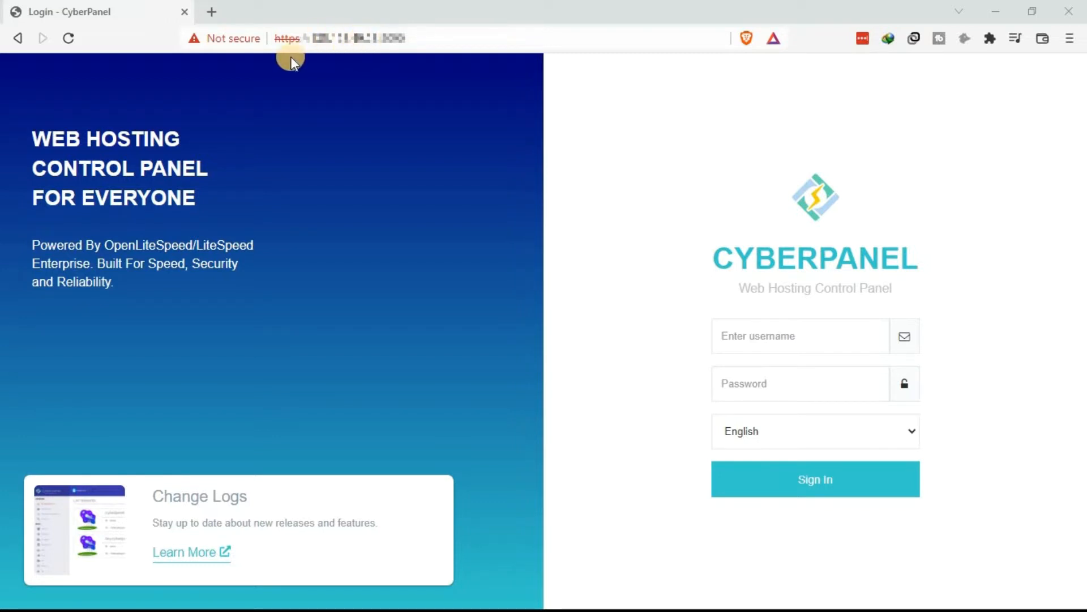
pyautogui.moveTo(231, 87)
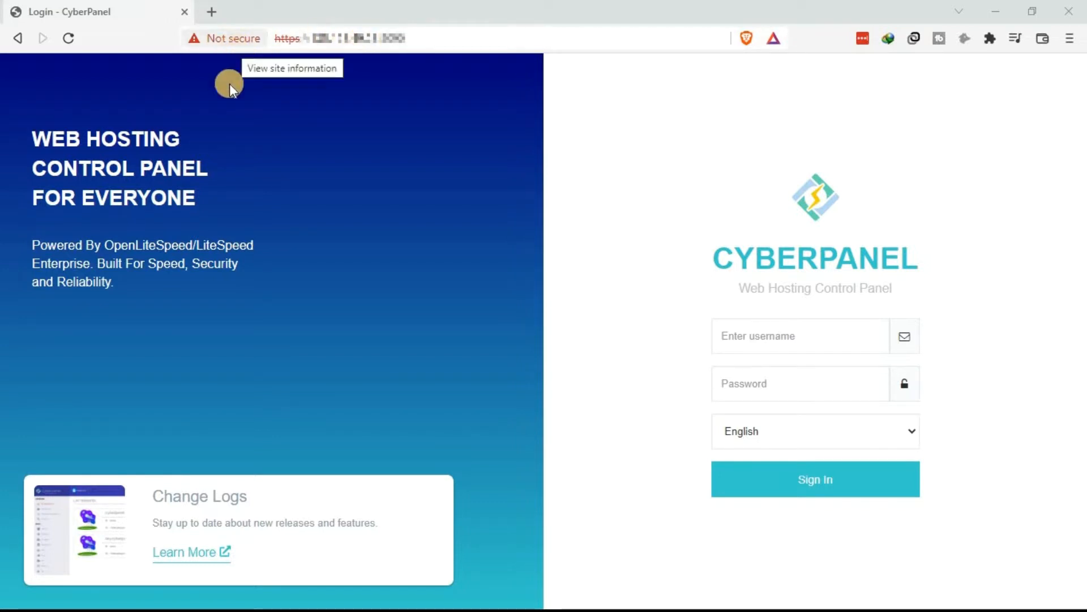
pyautogui.moveTo(255, 97)
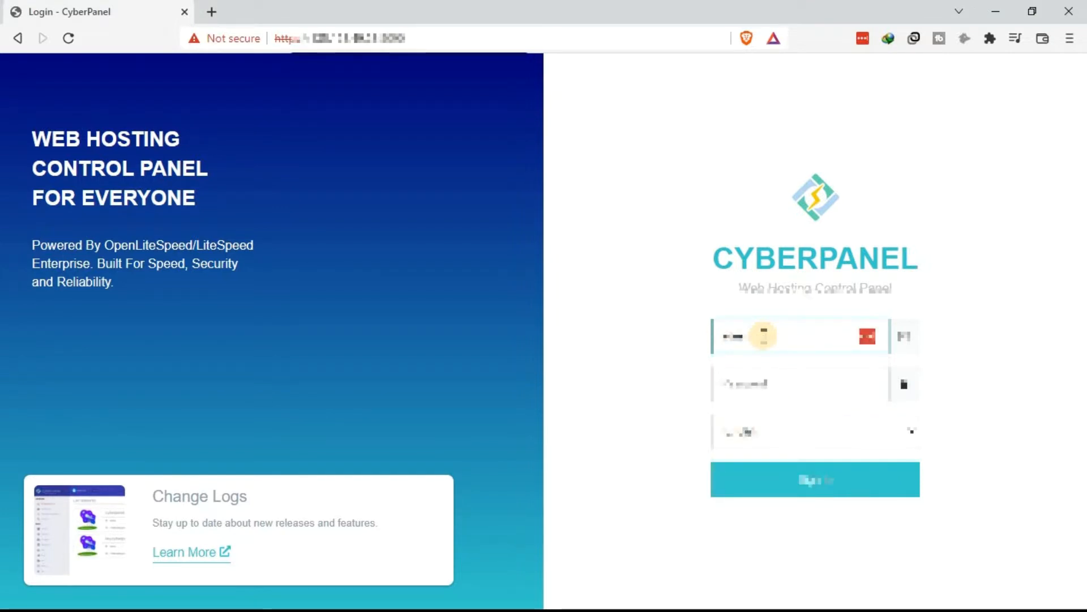
# Step: Enter the admin credentials and sign in to reach the Home dashboard
pyautogui.click(798, 384)
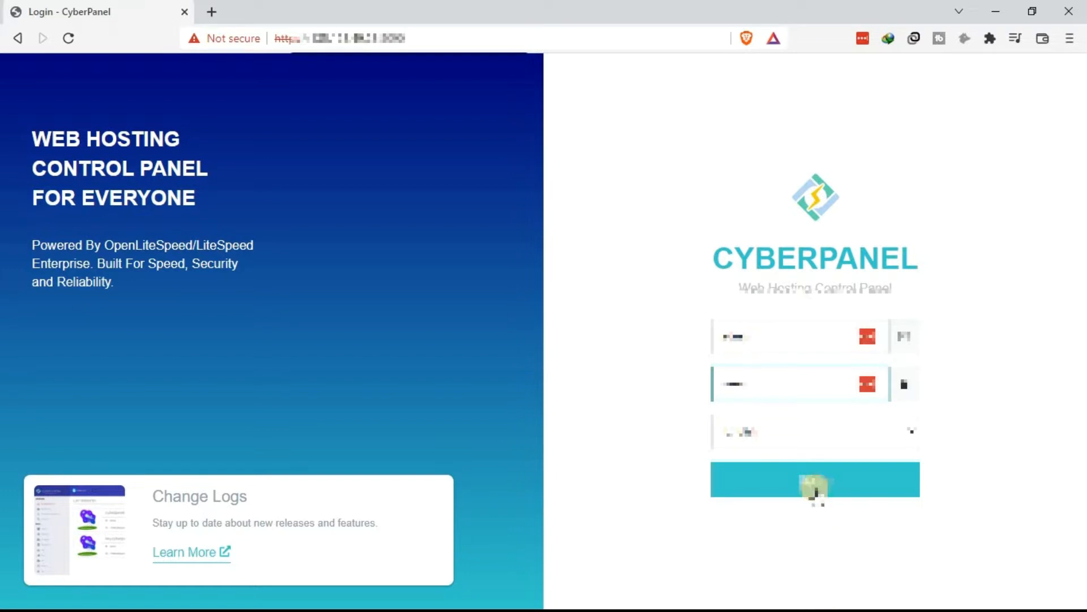
pyautogui.click(815, 478)
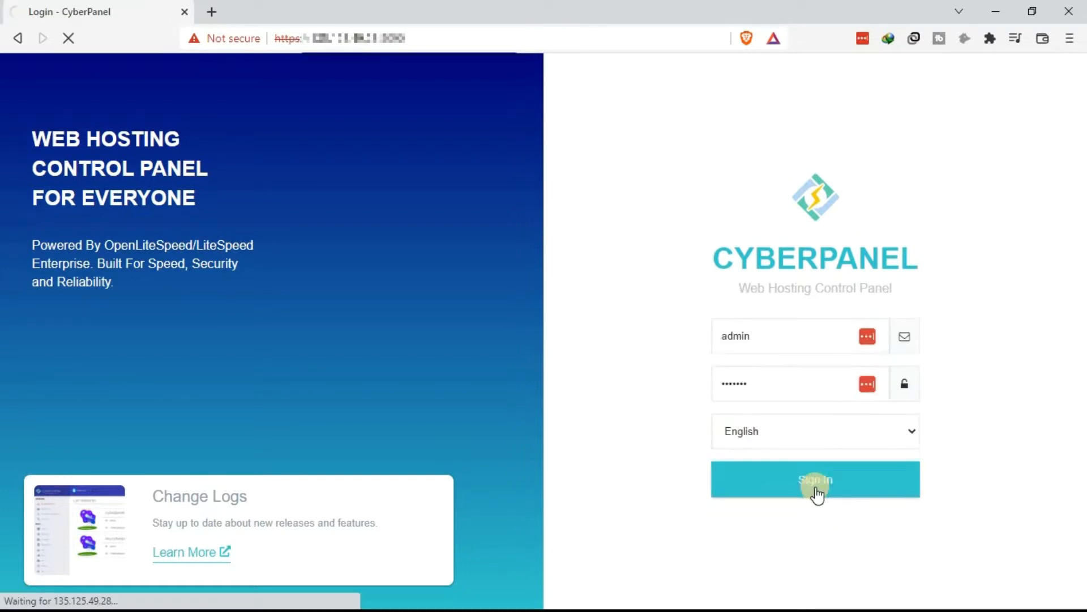
pyautogui.click(815, 479)
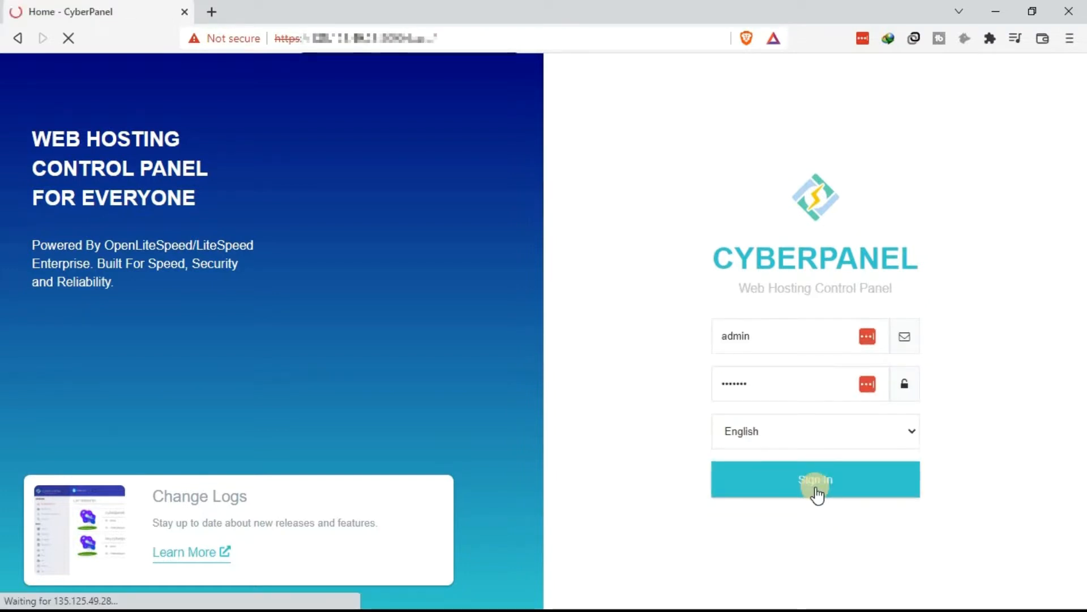
pyautogui.click(815, 478)
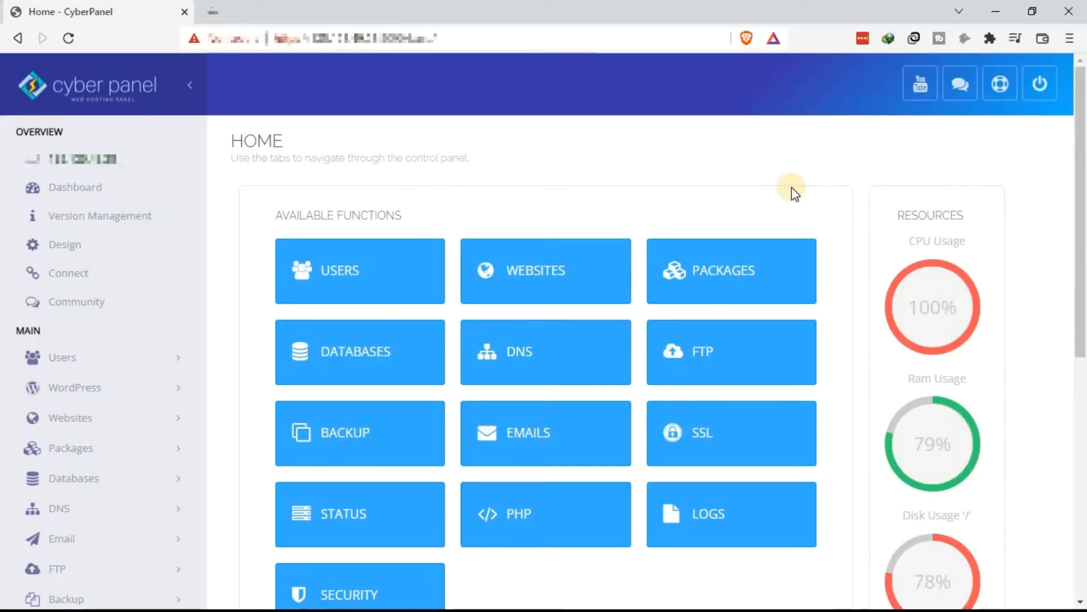
pyautogui.moveTo(612, 255)
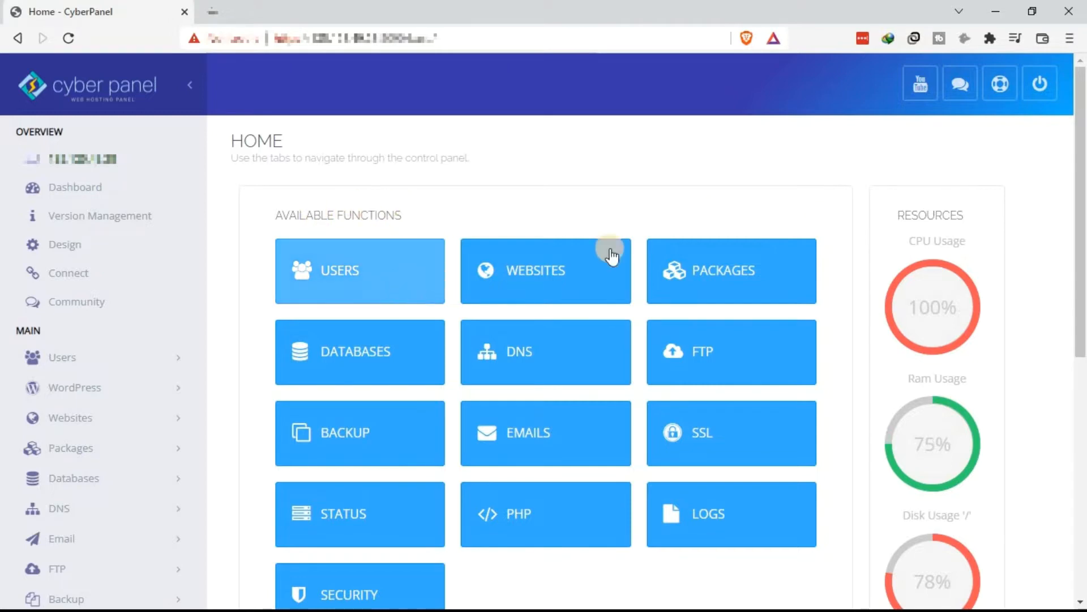
pyautogui.moveTo(673, 287)
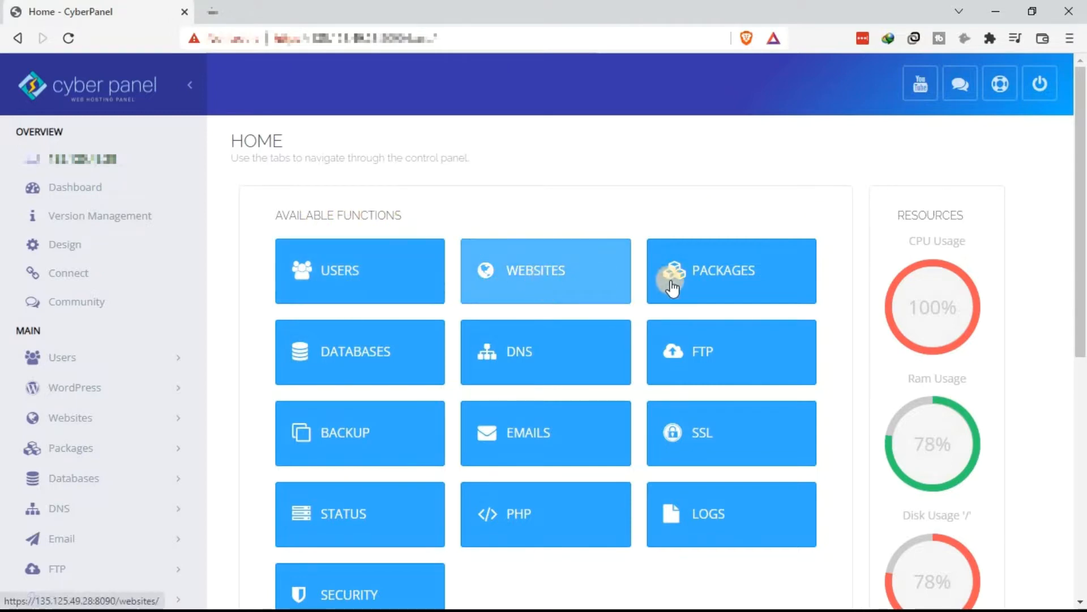
pyautogui.scroll(-3)
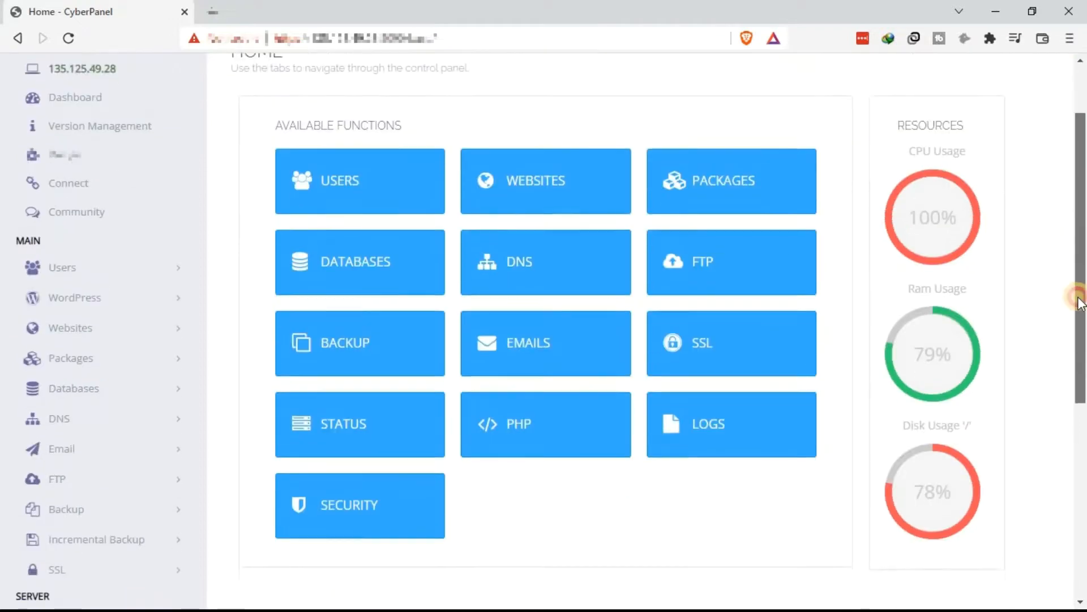
pyautogui.scroll(3)
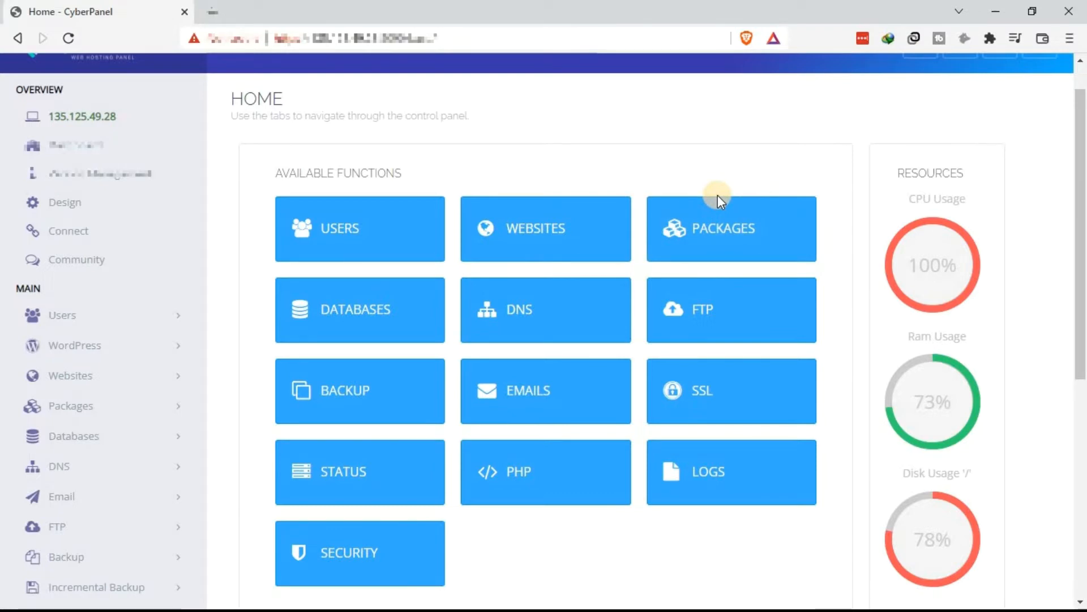
pyautogui.moveTo(546, 228)
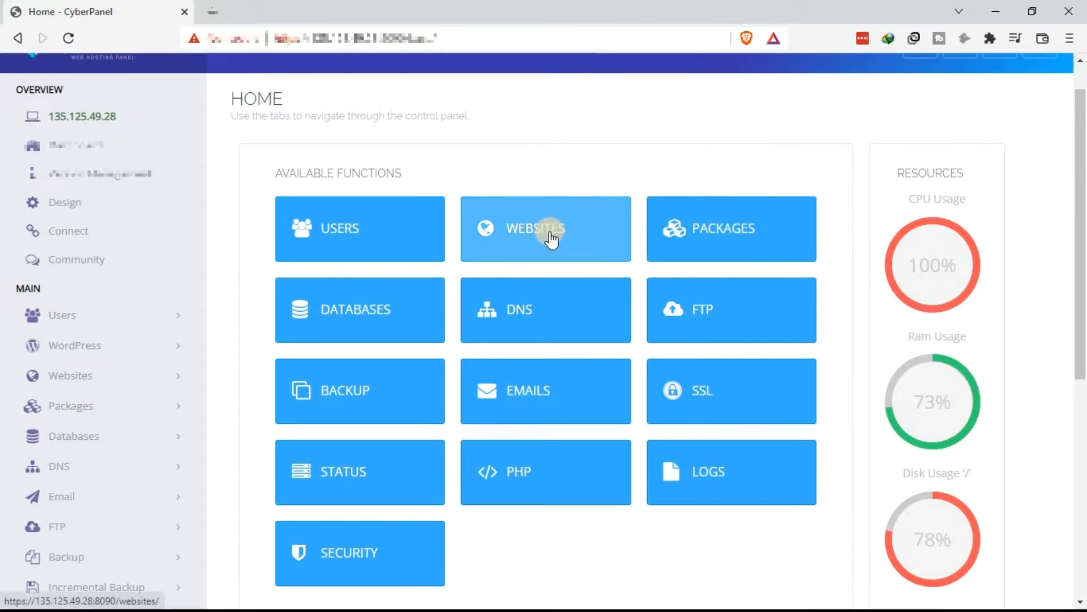
# Step: Go to the Website Functions page from the WEBSITES dashboard tile
pyautogui.click(545, 229)
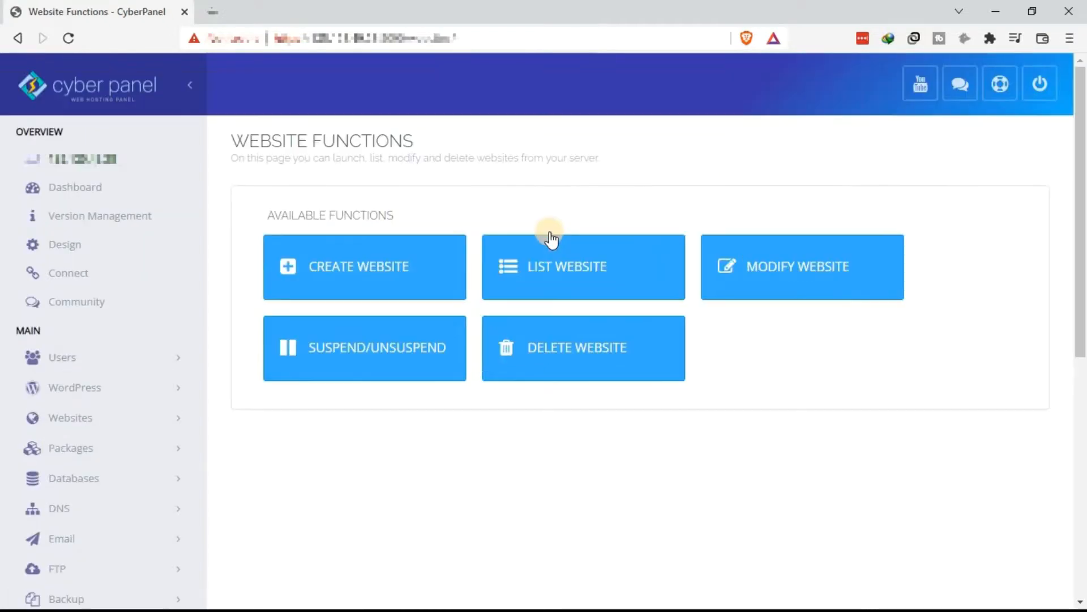
pyautogui.moveTo(415, 232)
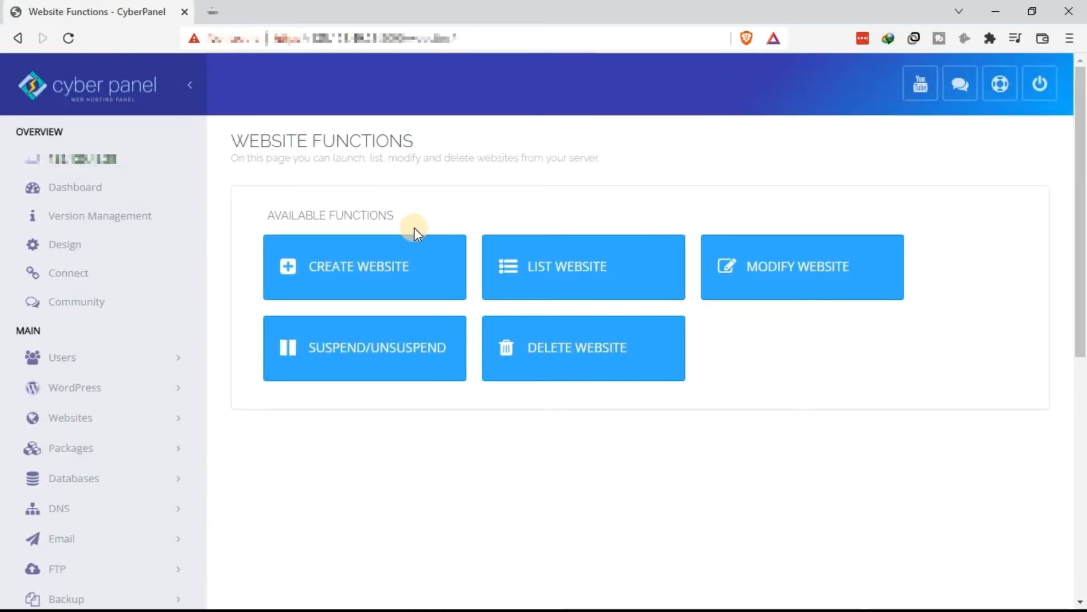
pyautogui.moveTo(358, 231)
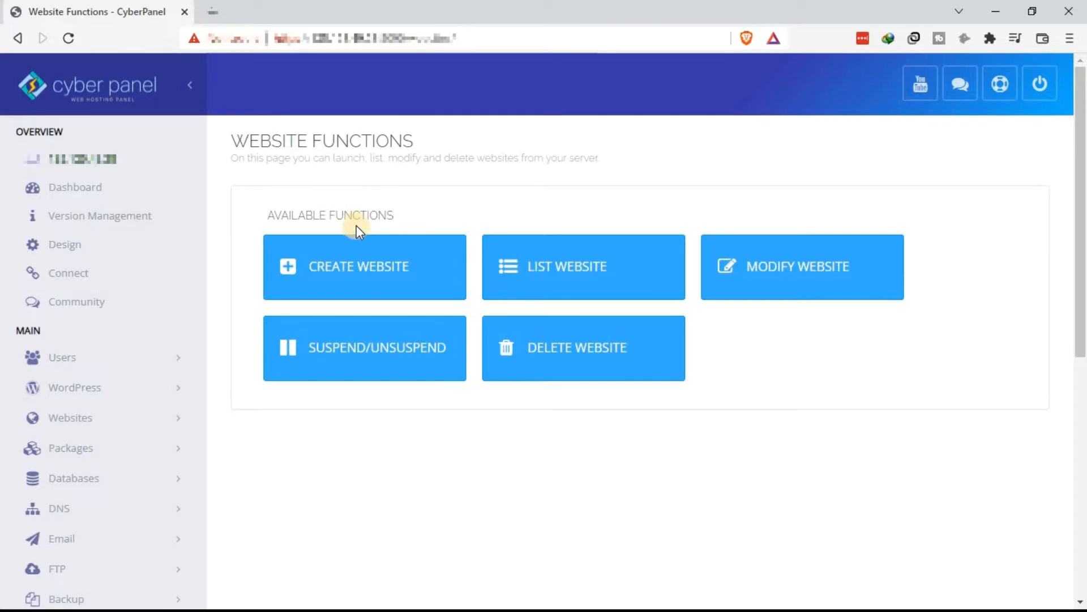
pyautogui.moveTo(394, 236)
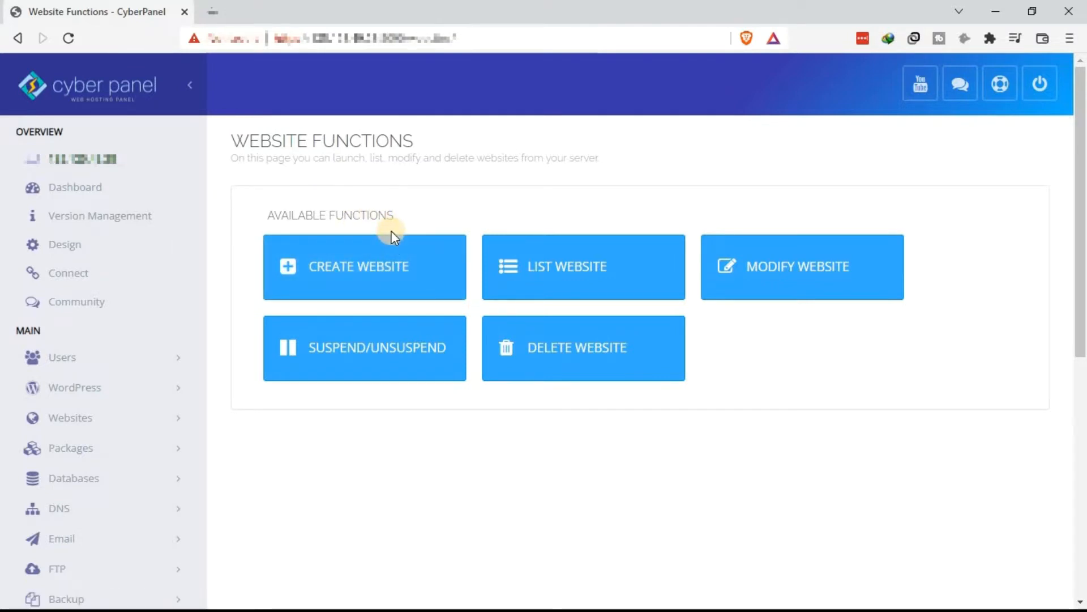
pyautogui.moveTo(382, 284)
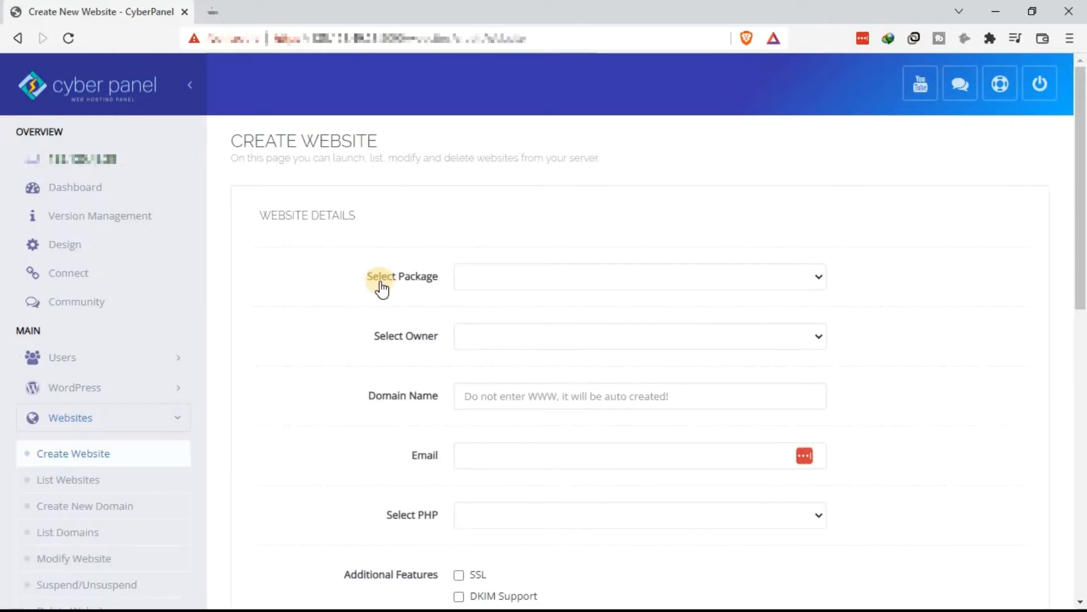
pyautogui.moveTo(387, 230)
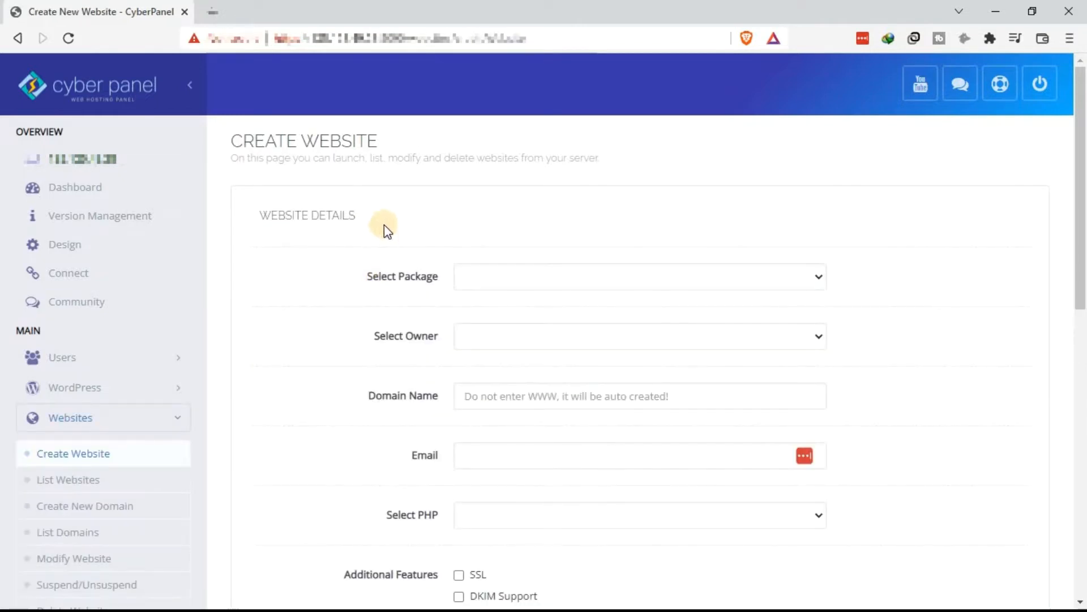
pyautogui.moveTo(505, 281)
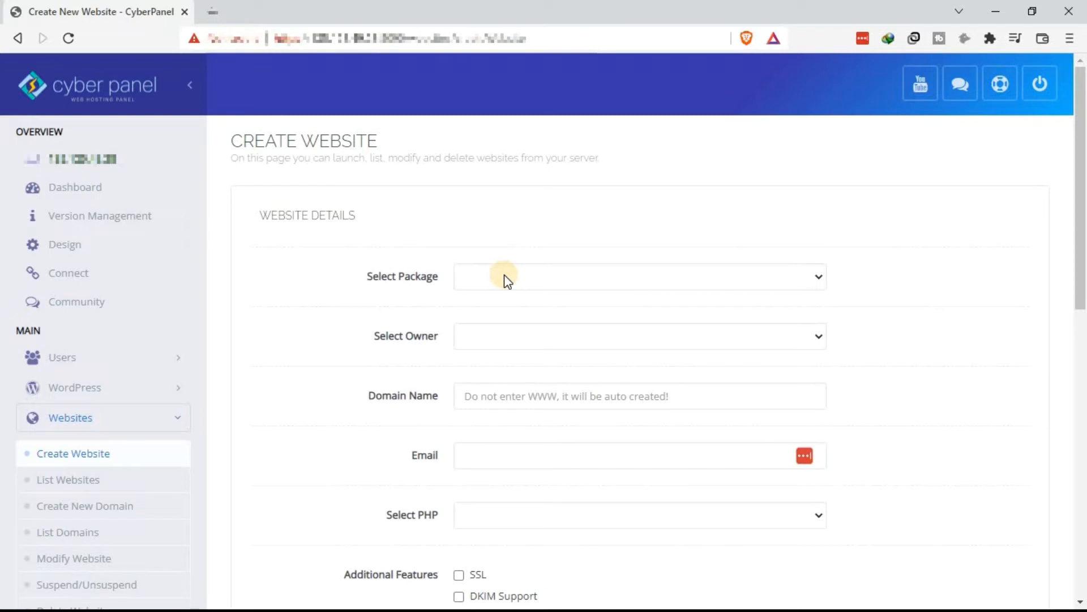
pyautogui.moveTo(503, 397)
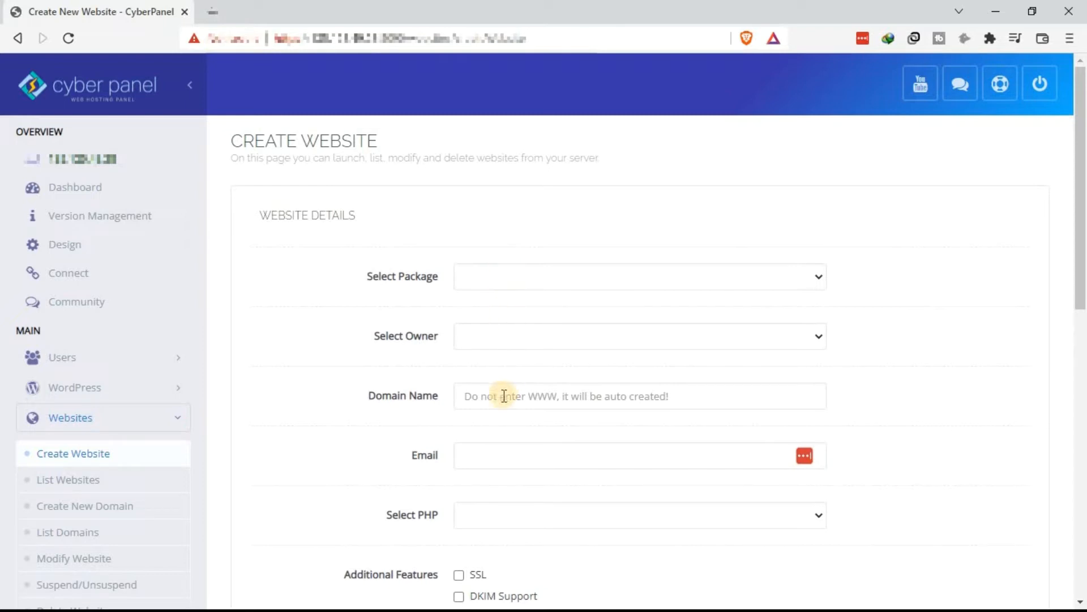
pyautogui.moveTo(502, 330)
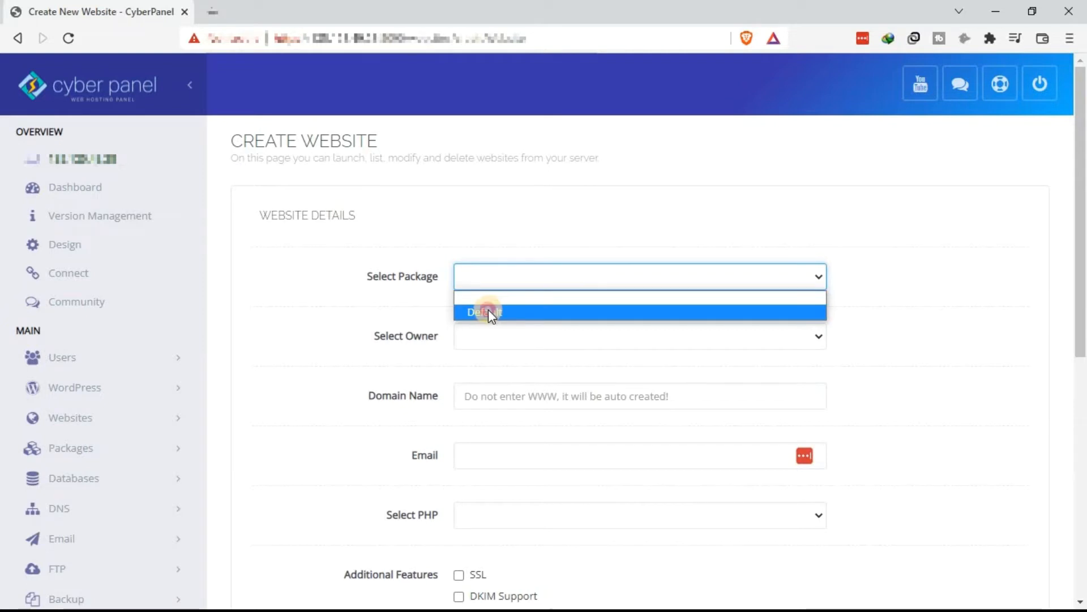
# Step: Choose the Default package and bring up the owner list on Create Website
pyautogui.click(483, 310)
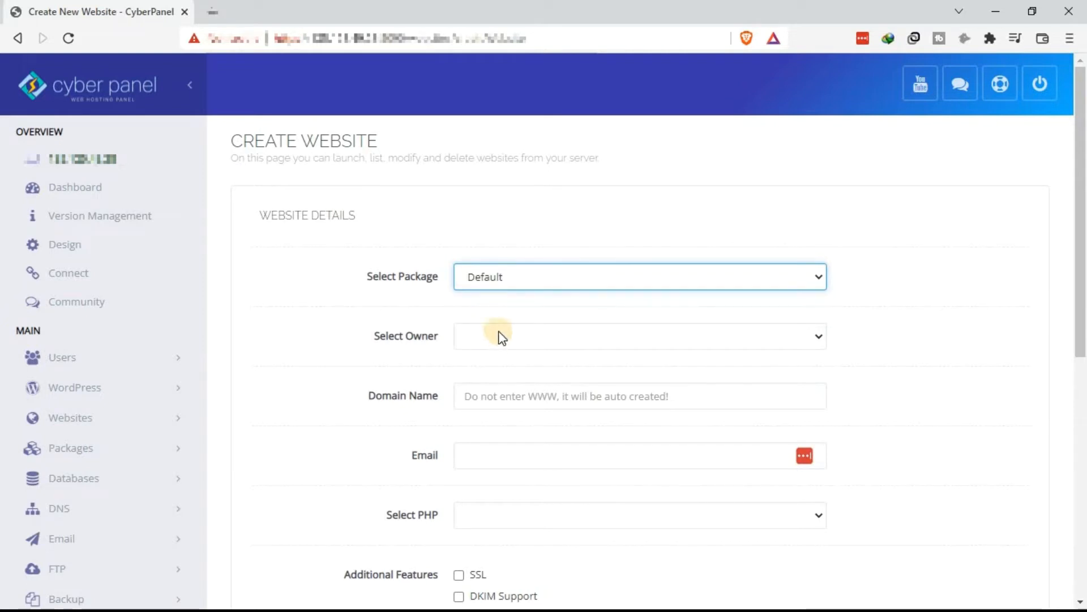
pyautogui.click(638, 335)
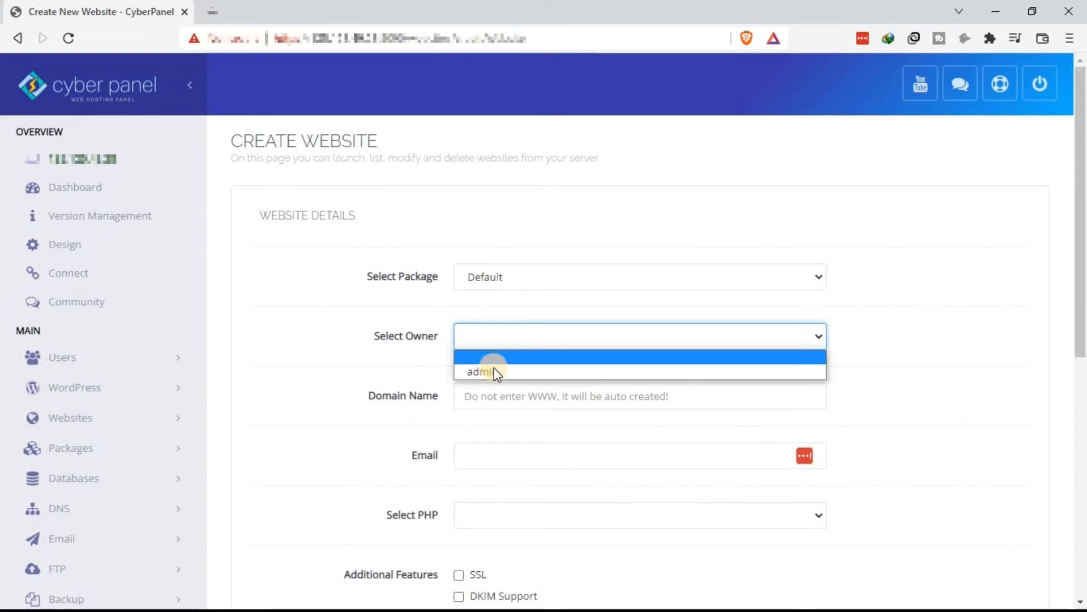
pyautogui.moveTo(493, 371)
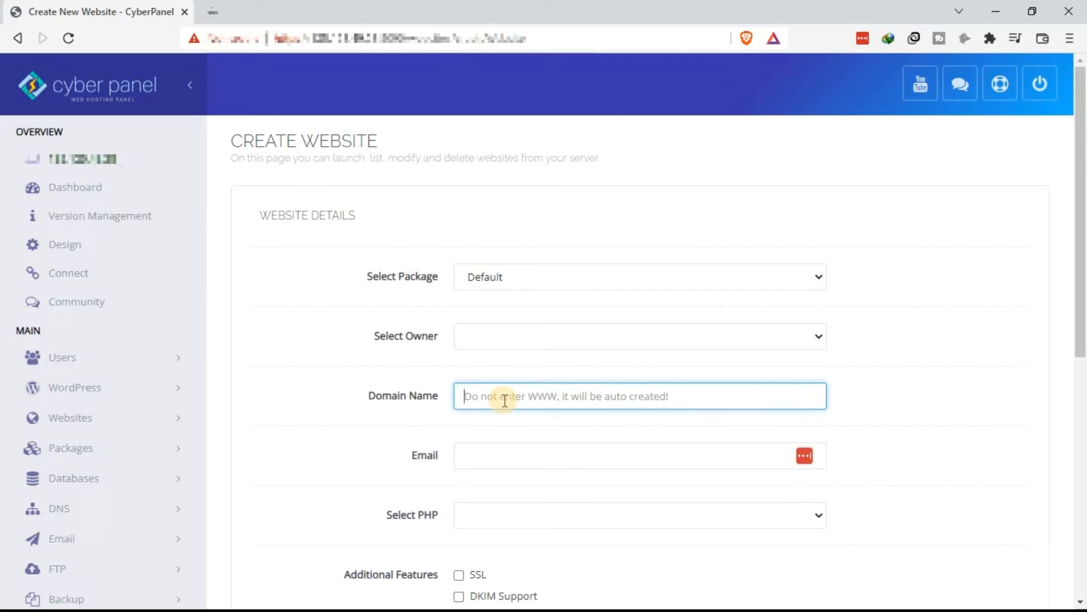
# Step: Fill the Domain Name with myselfhelp.com and move to the Email field
pyautogui.write('my')
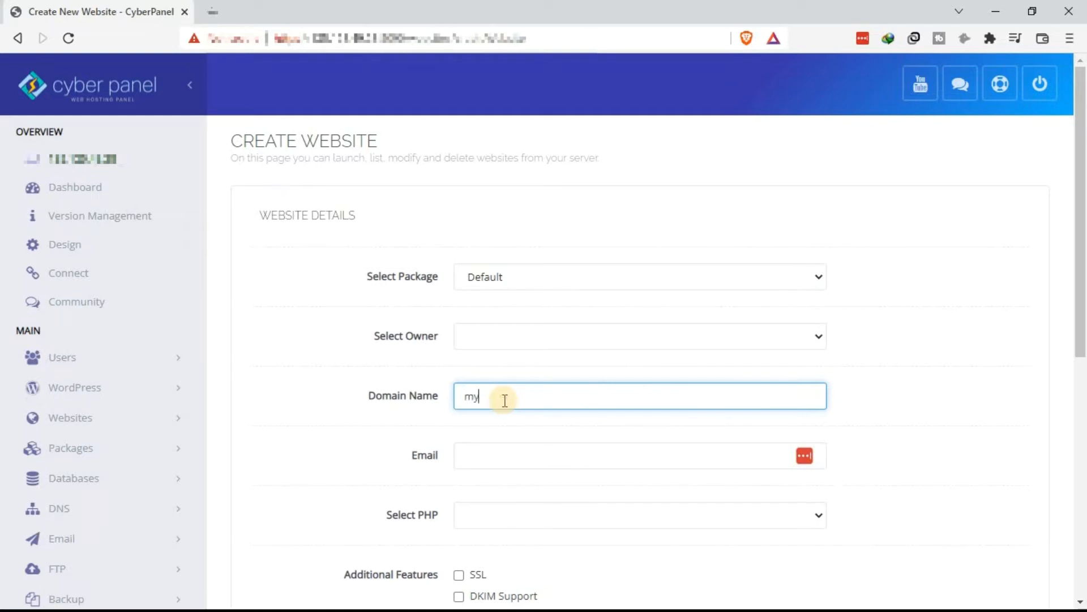
pyautogui.write('selfhelp.c')
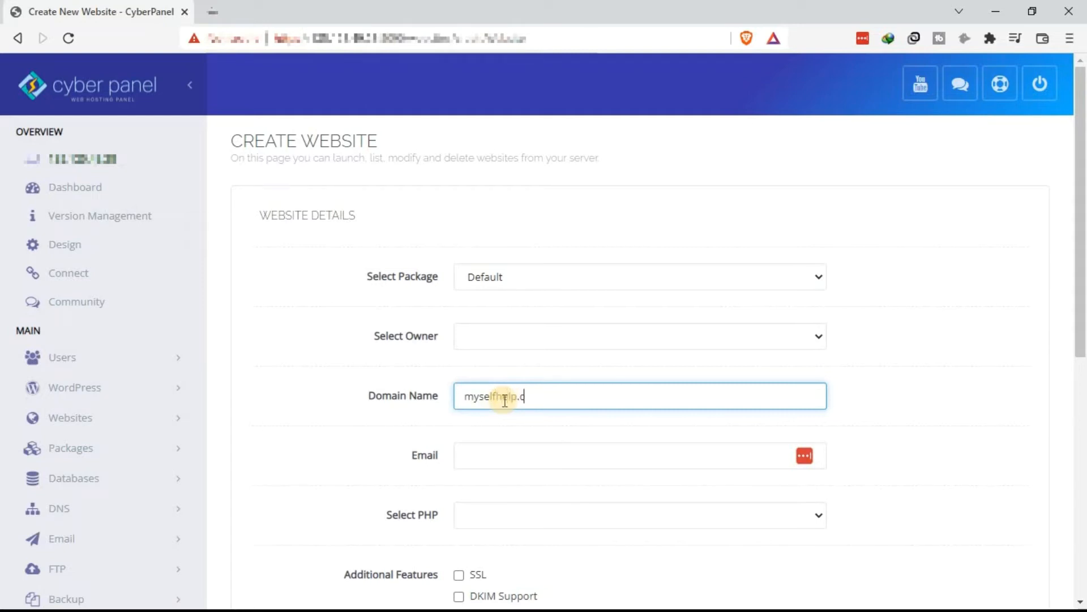
pyautogui.write('om')
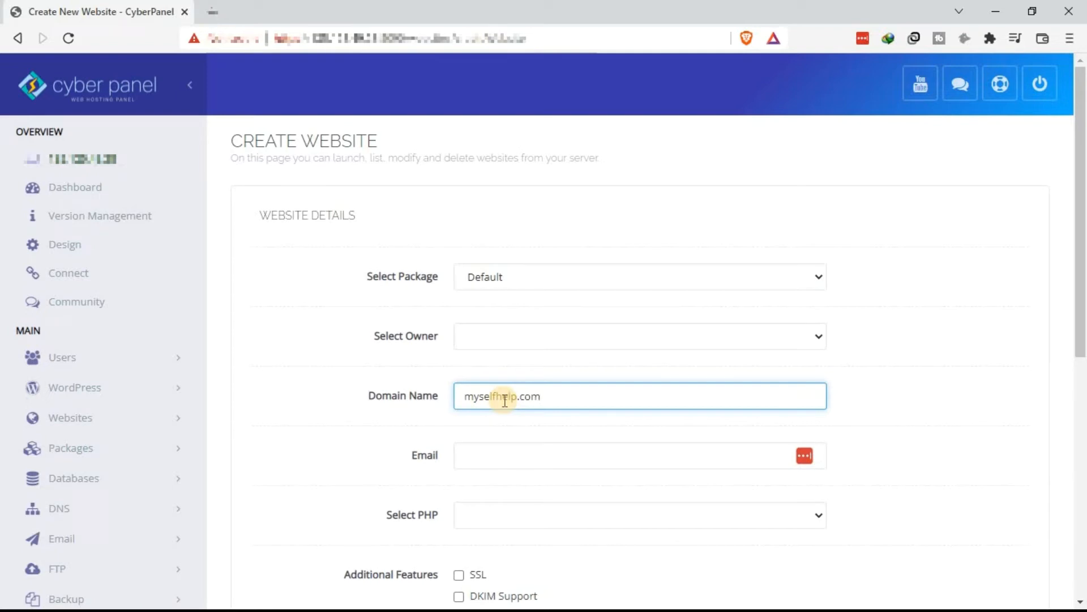
pyautogui.write('e')
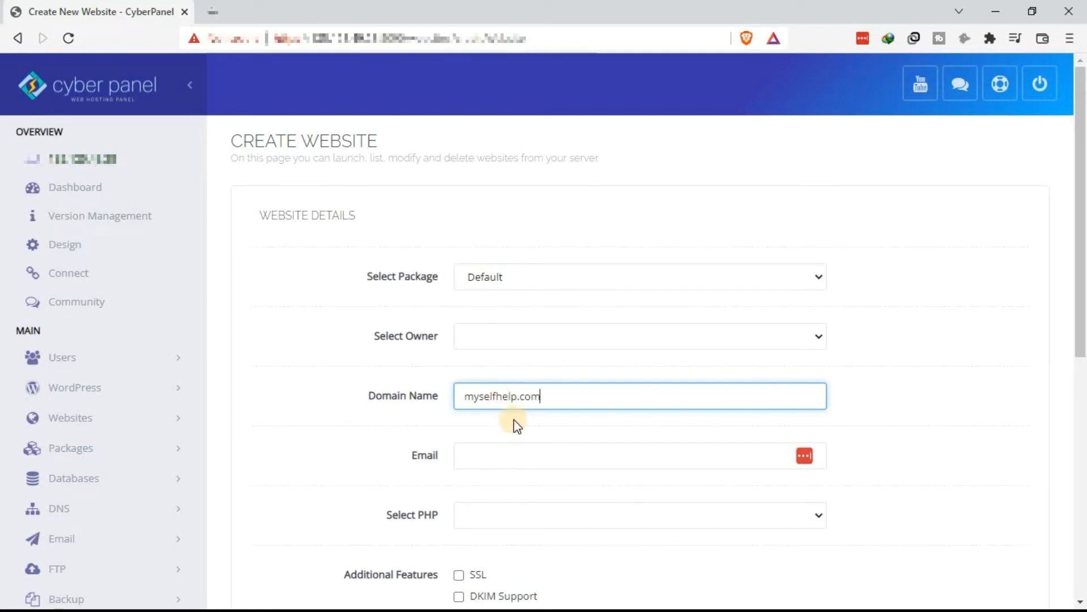
pyautogui.moveTo(486, 406)
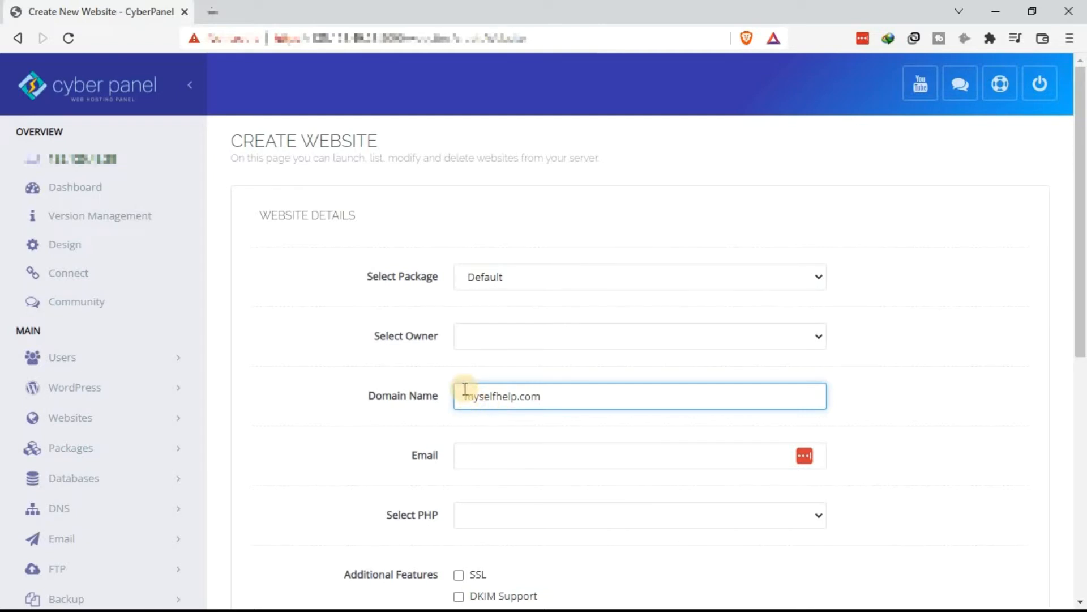
pyautogui.moveTo(486, 446)
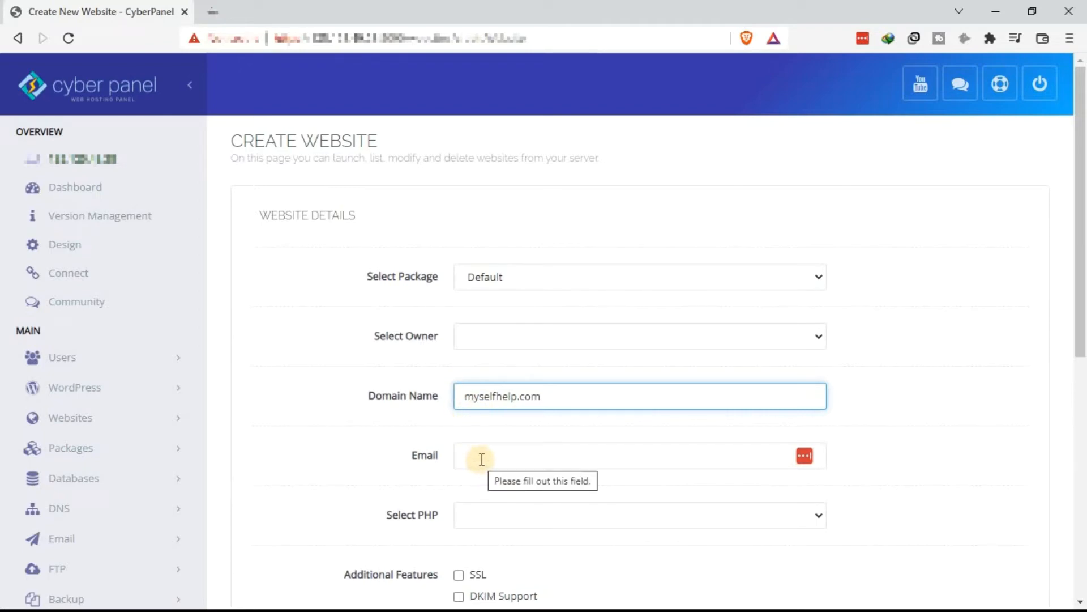
pyautogui.click(624, 455)
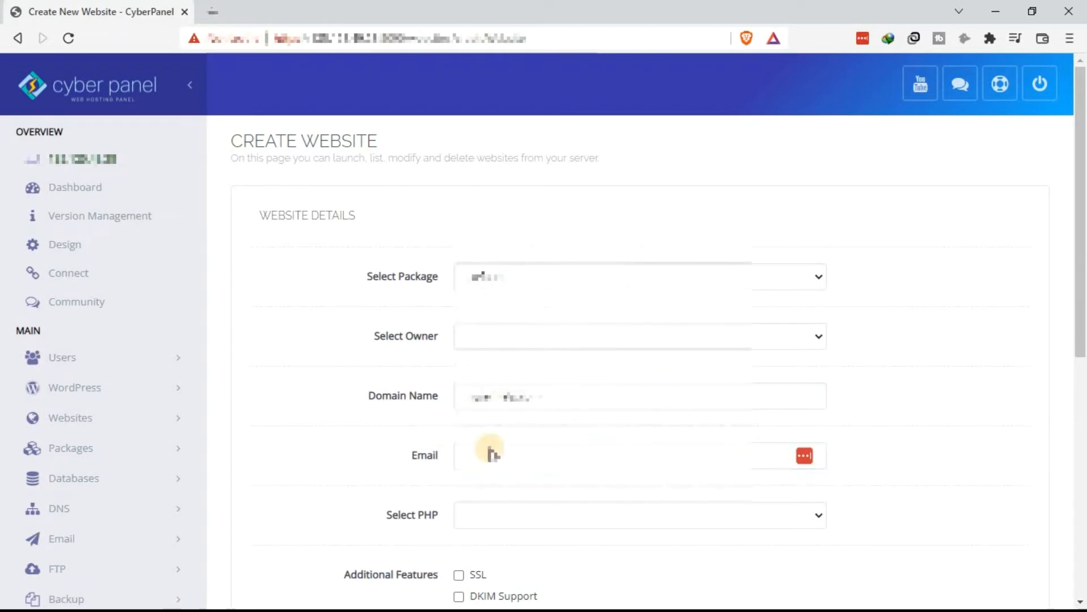
pyautogui.moveTo(559, 523)
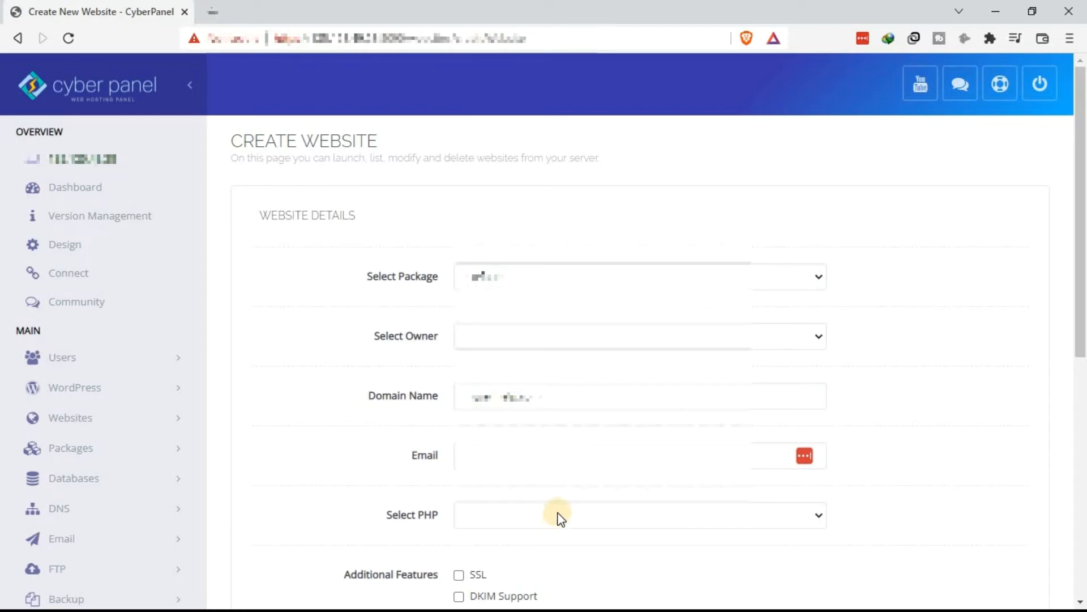
pyautogui.scroll(-3)
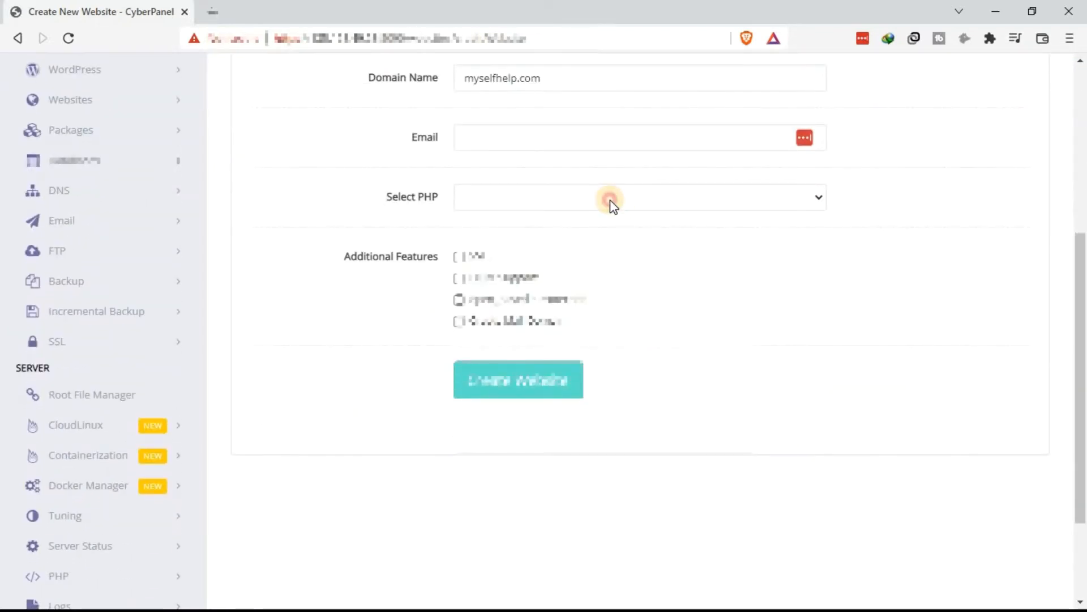
pyautogui.click(638, 197)
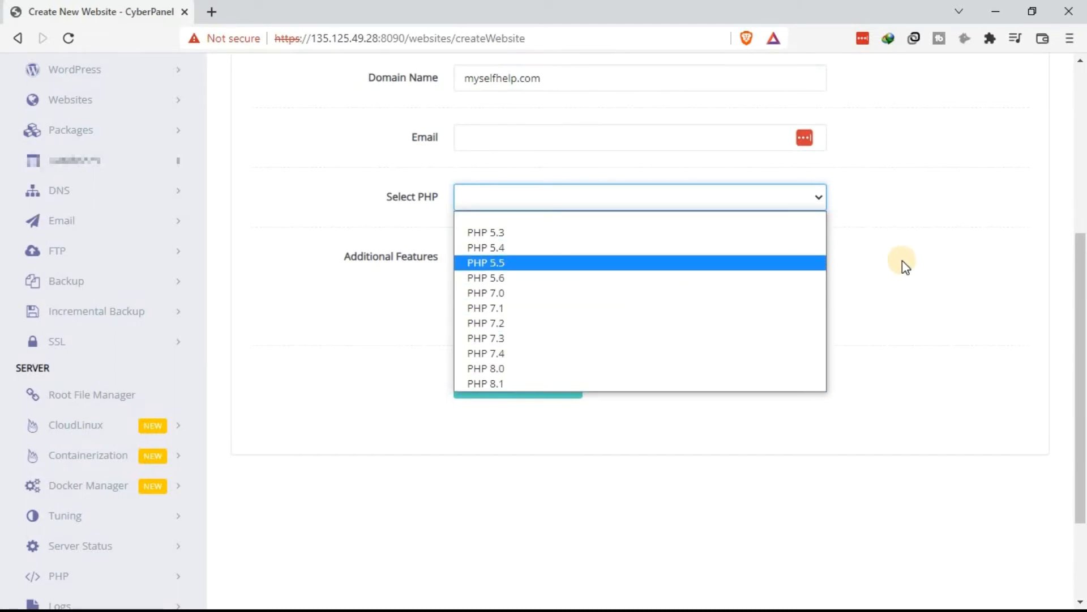
pyautogui.click(638, 196)
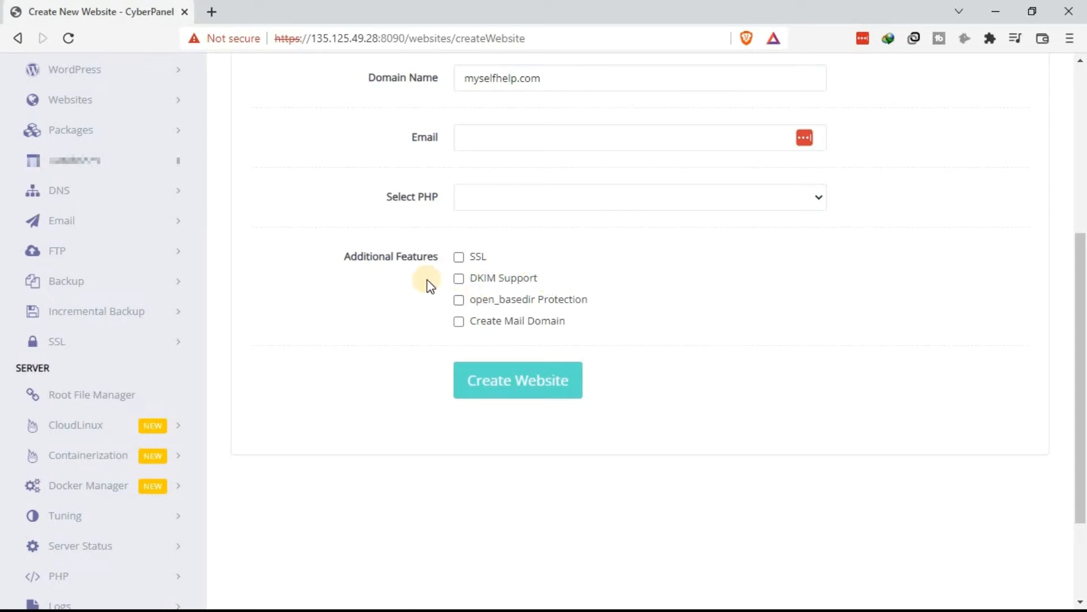
pyautogui.moveTo(455, 369)
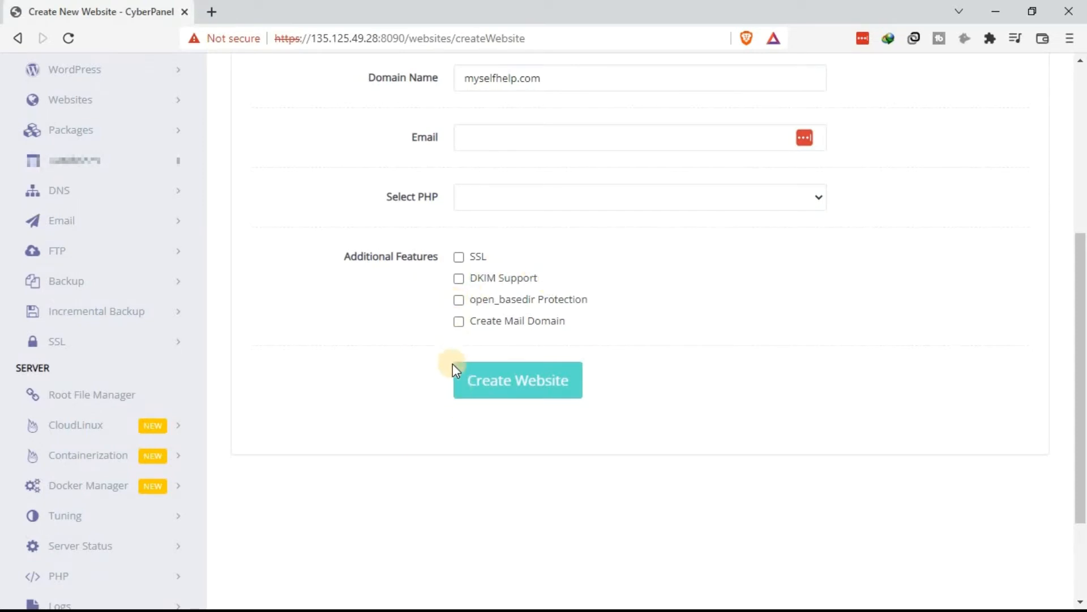
pyautogui.moveTo(517, 321)
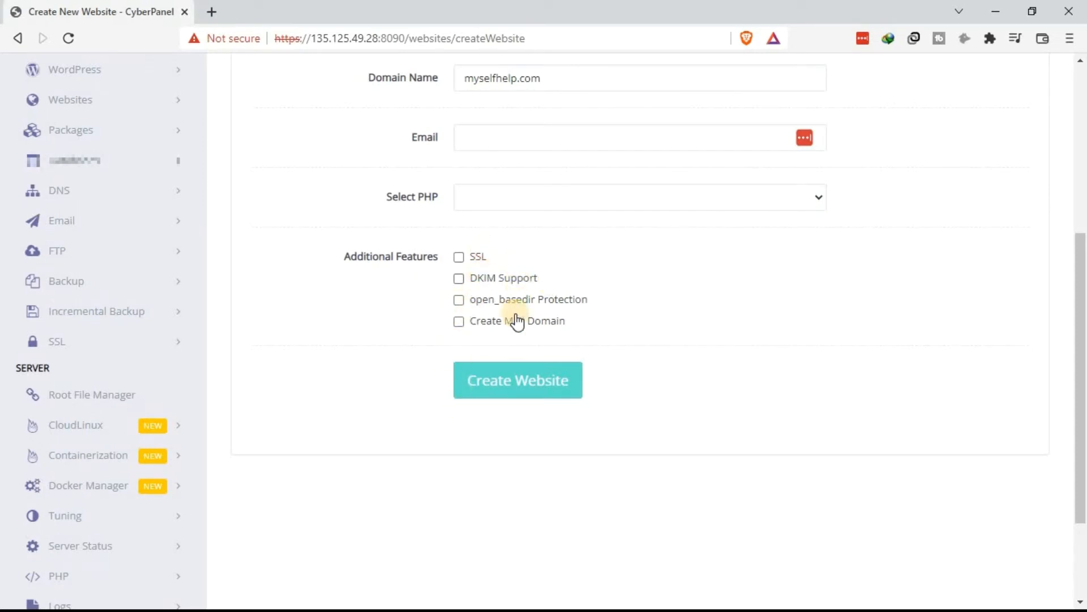
pyautogui.moveTo(487, 290)
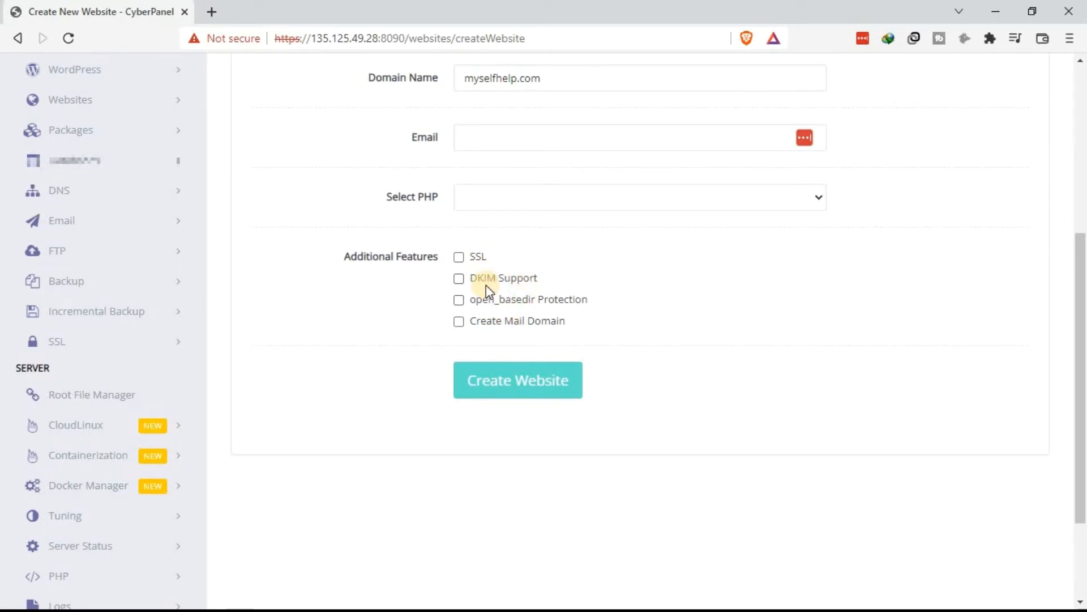
pyautogui.moveTo(512, 344)
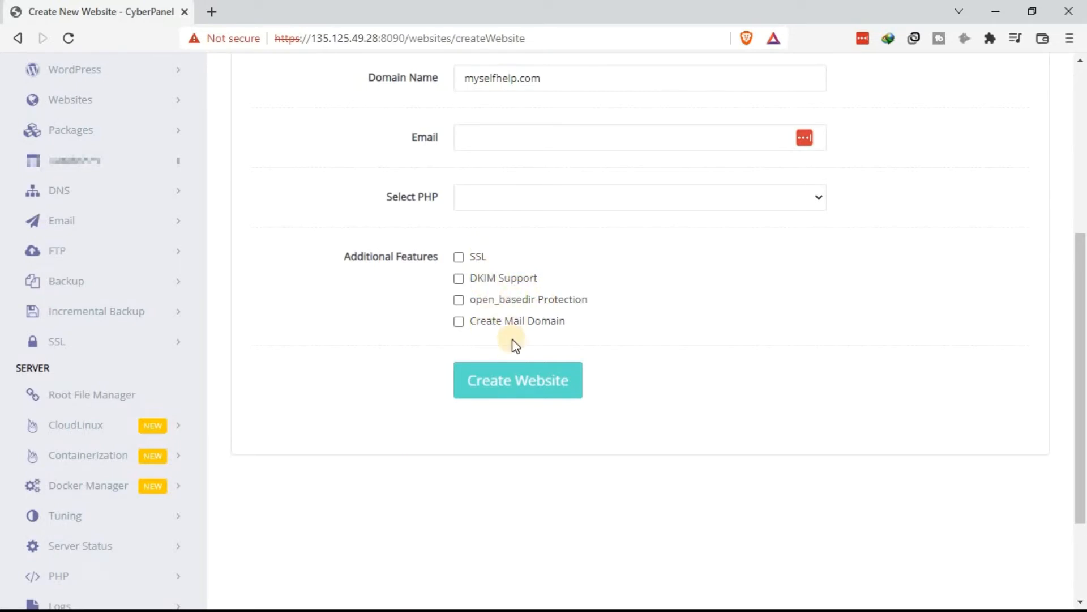
pyautogui.moveTo(518, 379)
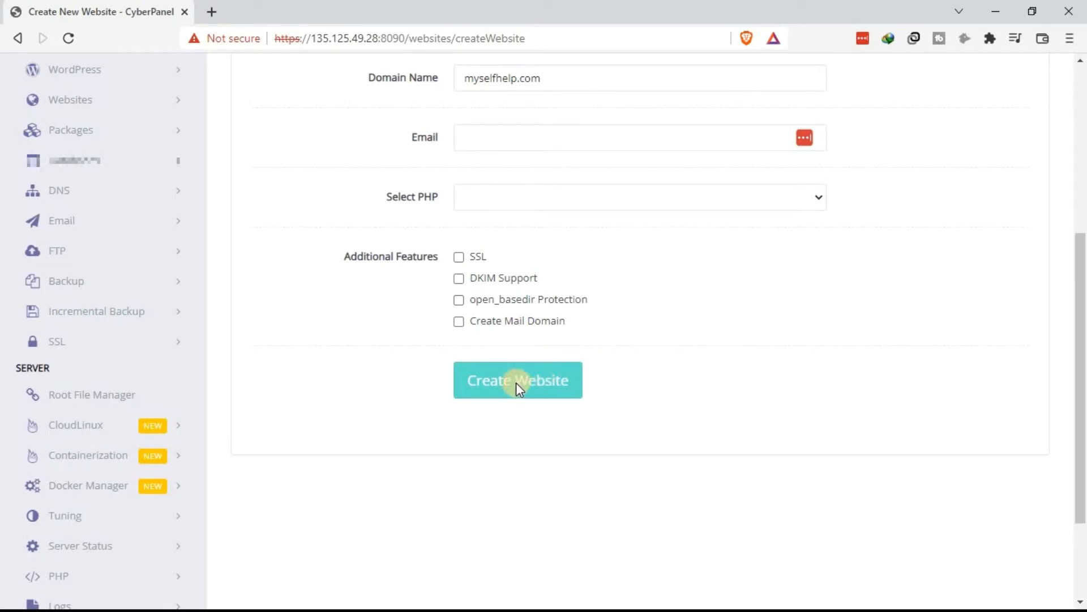
pyautogui.moveTo(592, 350)
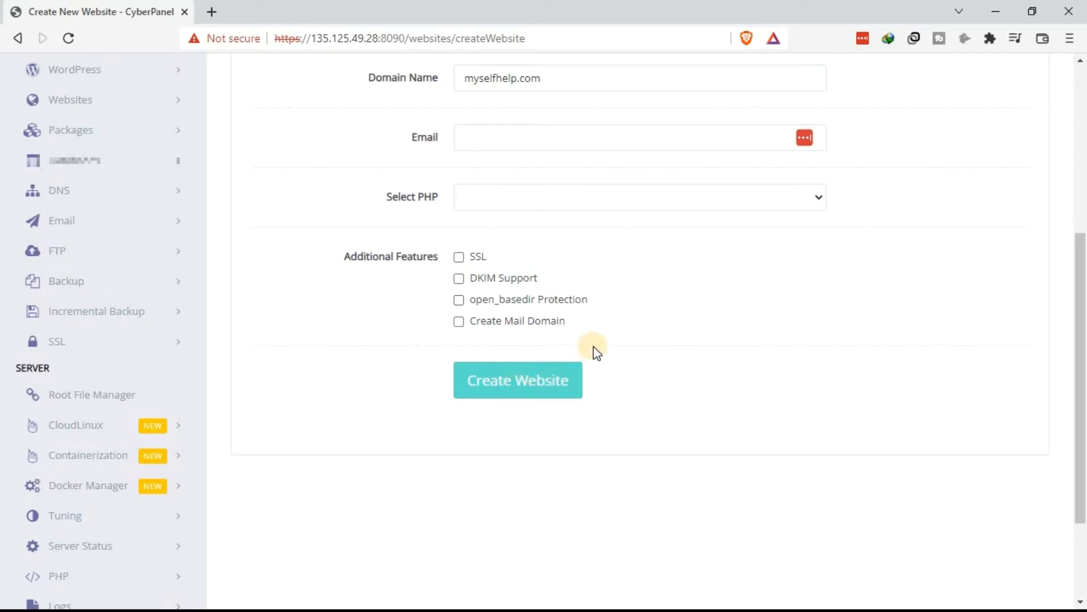
pyautogui.moveTo(627, 292)
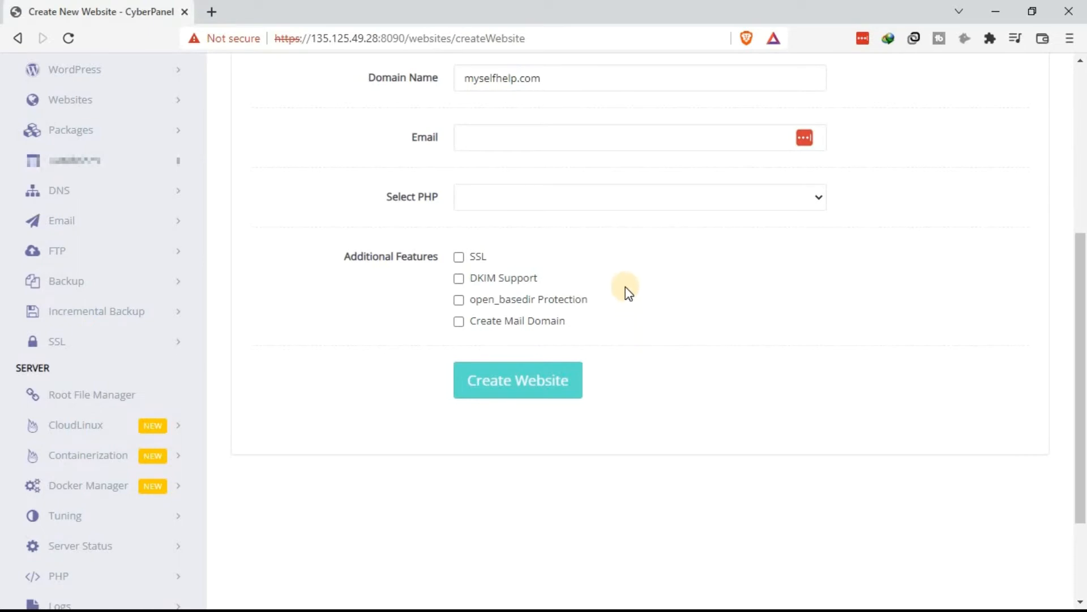
pyautogui.scroll(3)
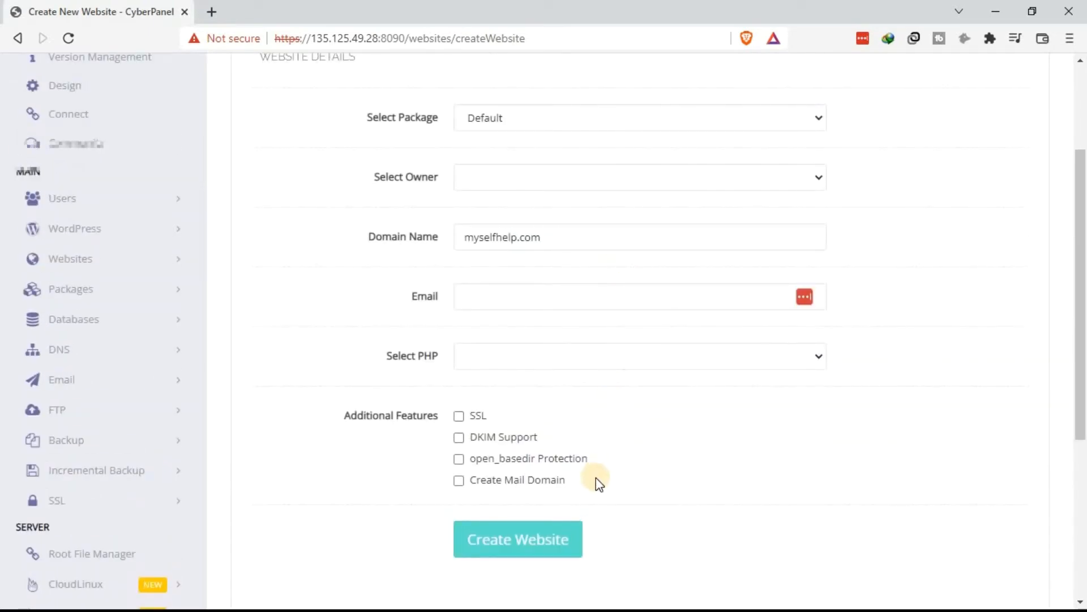
pyautogui.scroll(3)
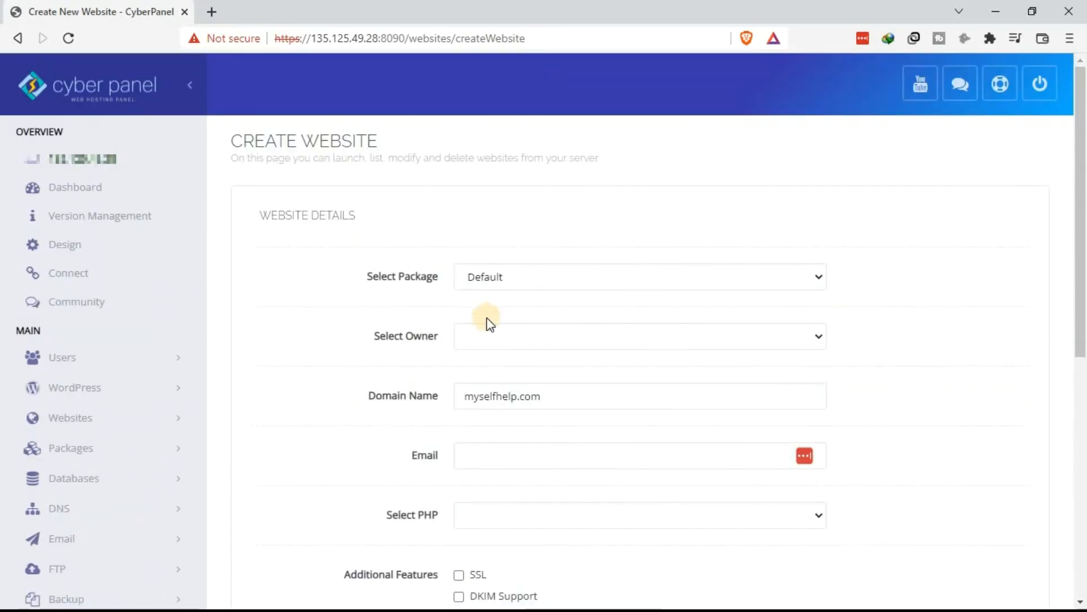
pyautogui.moveTo(310, 230)
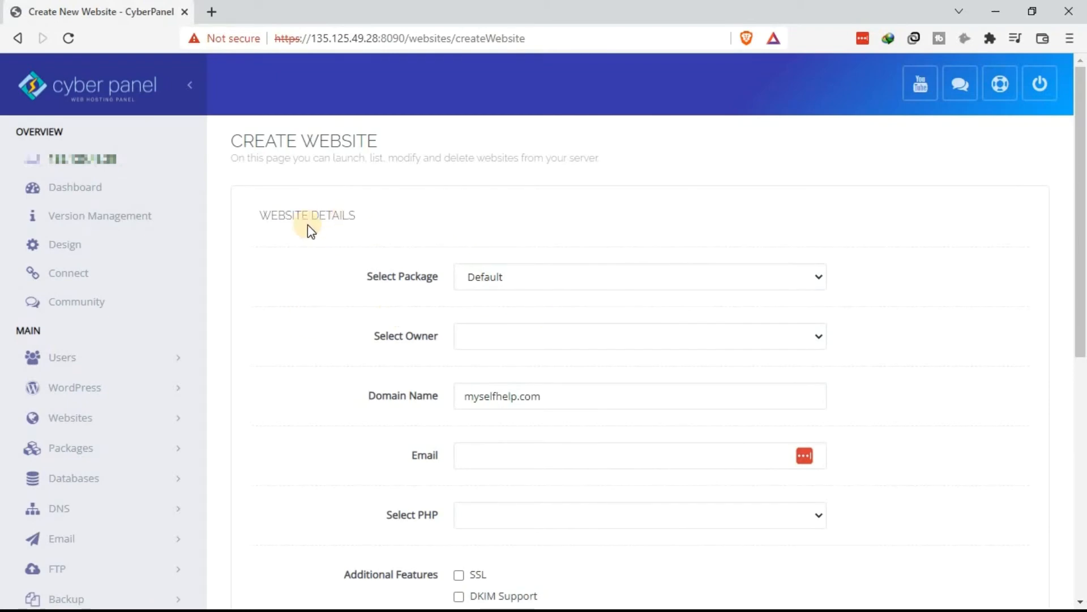
pyautogui.moveTo(76, 187)
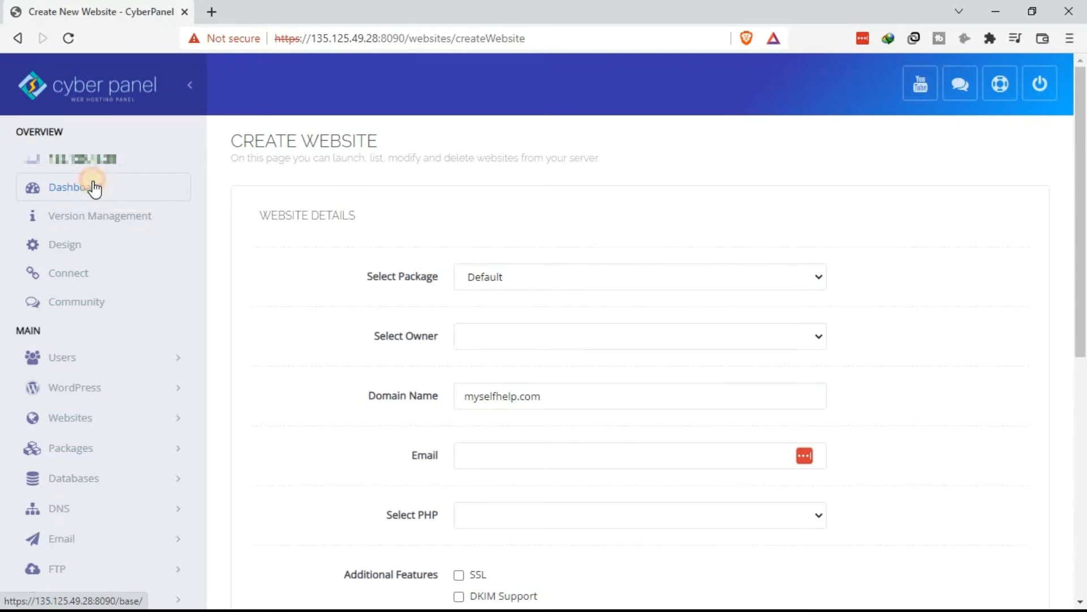
# Step: Return to the Dashboard and expand the Websites sidebar submenu
pyautogui.click(69, 187)
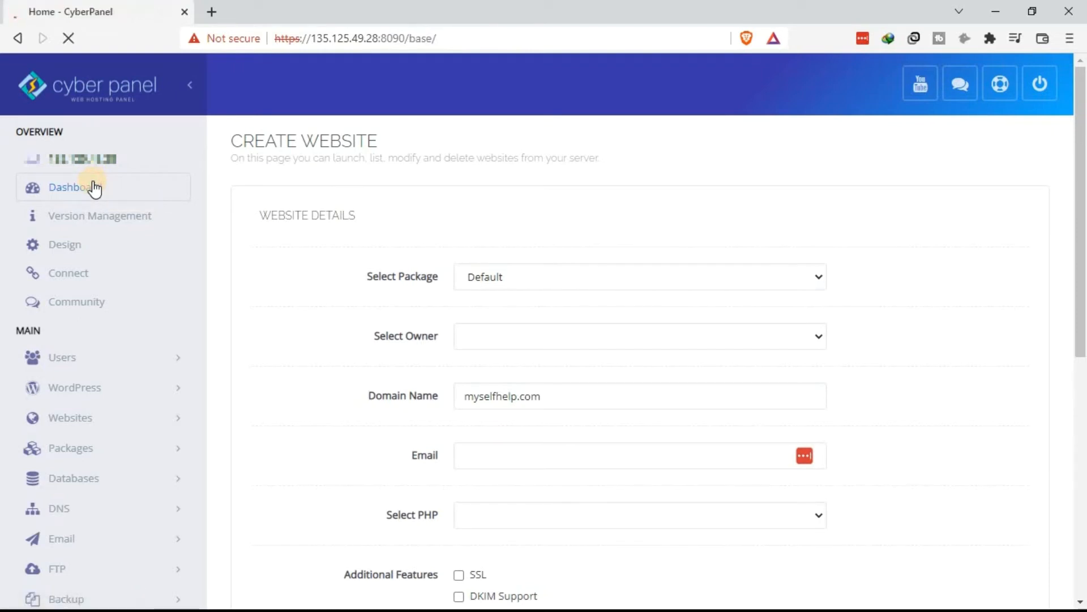
pyautogui.moveTo(336, 219)
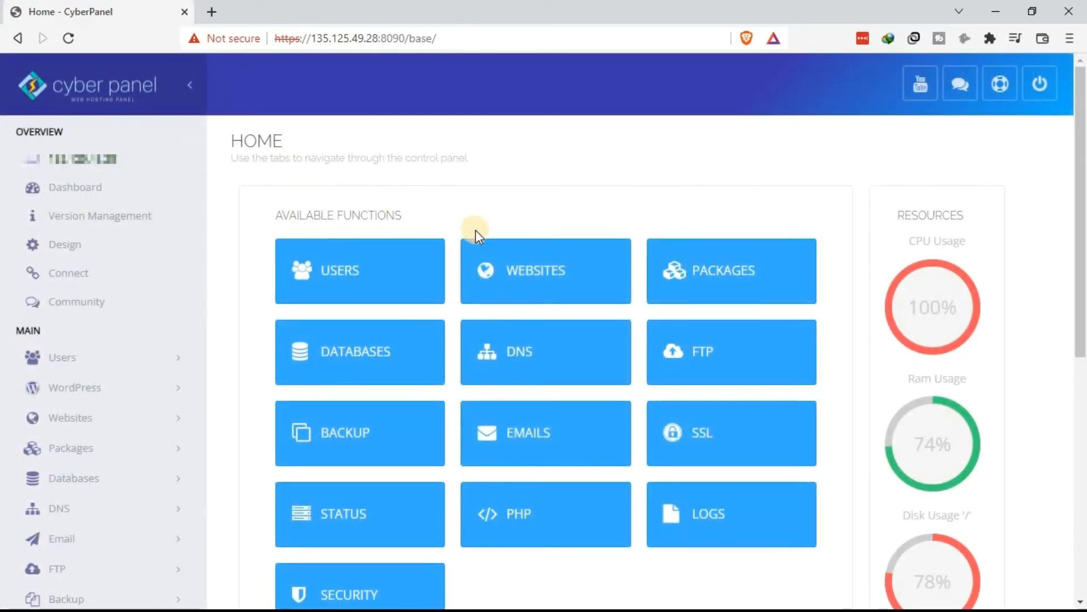
pyautogui.moveTo(239, 312)
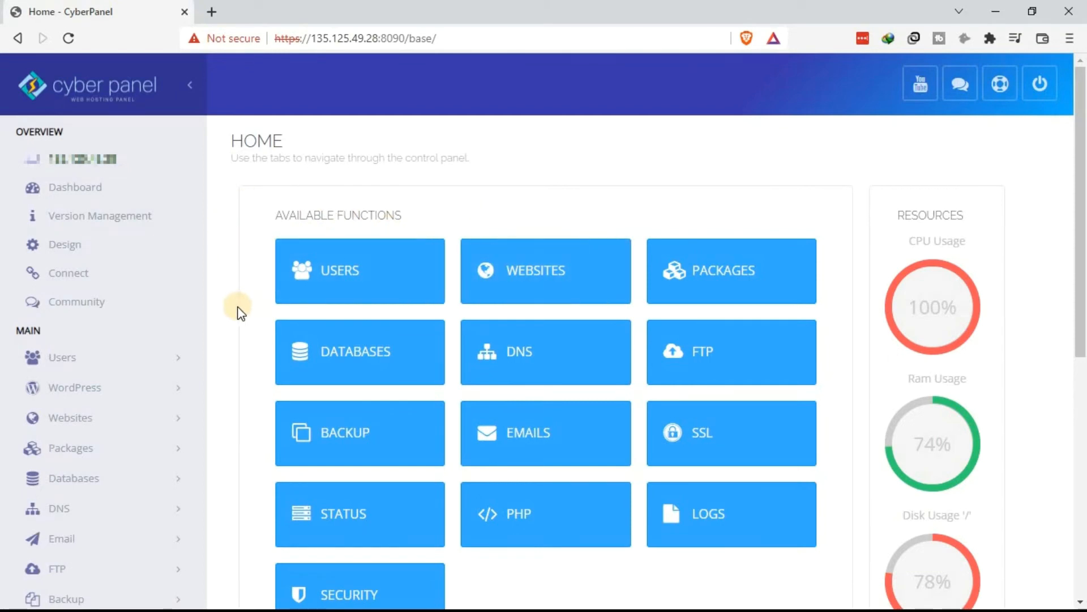
pyautogui.moveTo(101, 423)
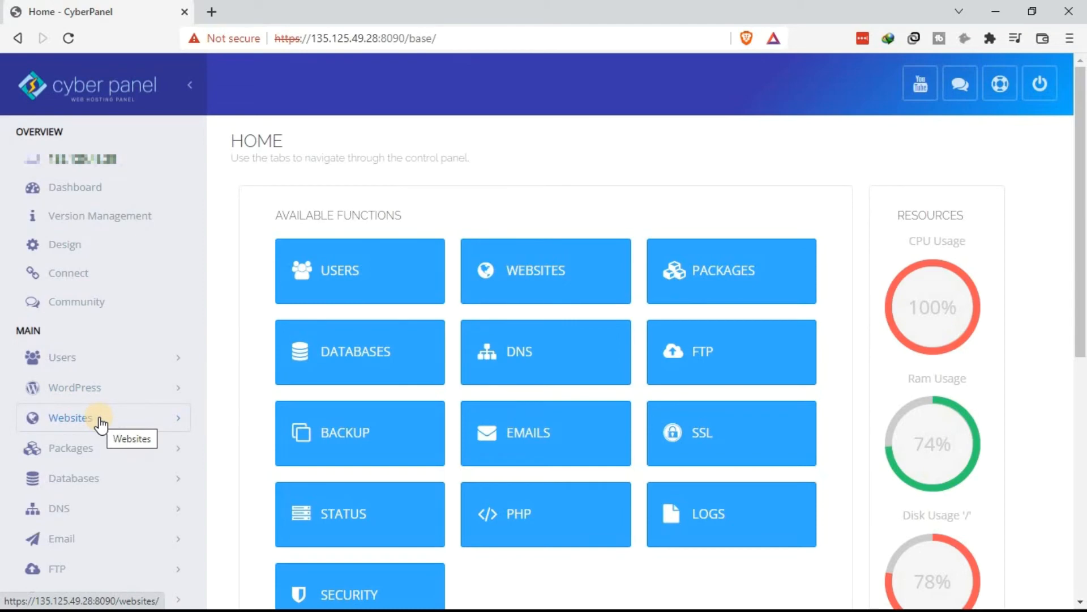
pyautogui.moveTo(101, 423)
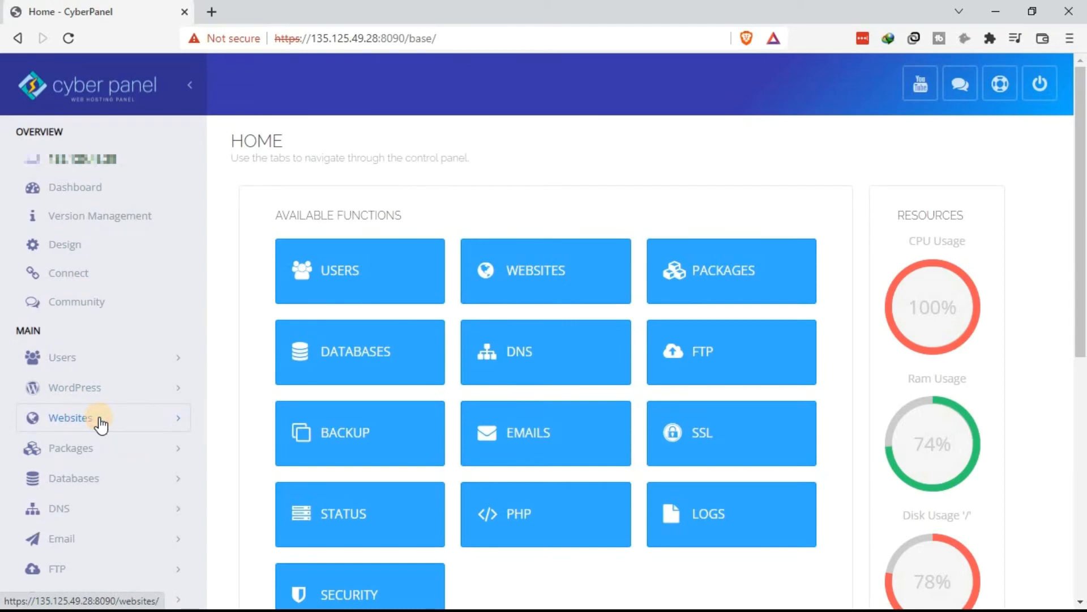
pyautogui.click(69, 417)
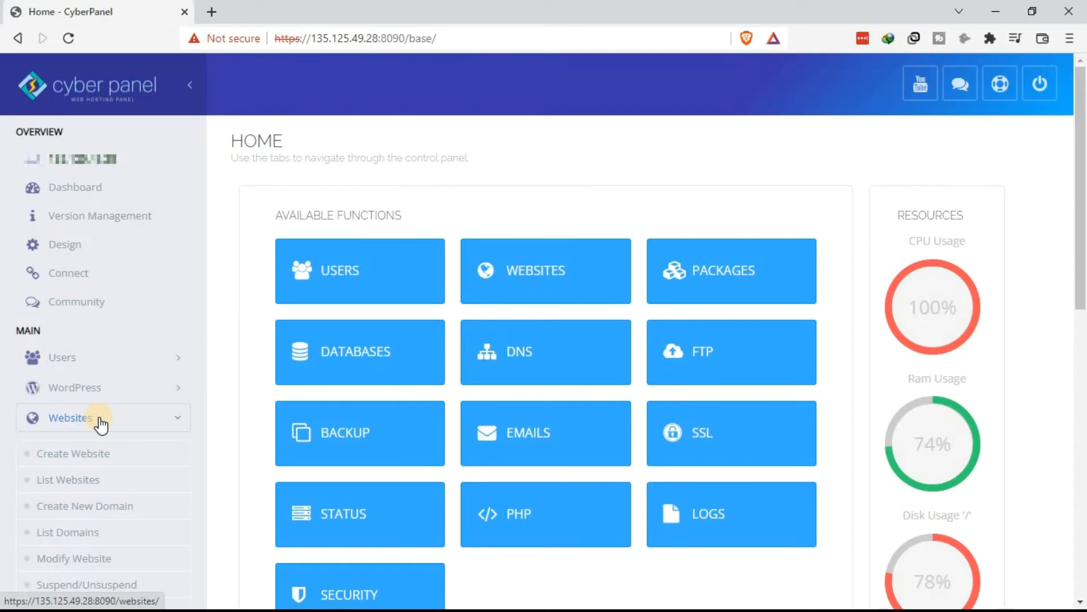
pyautogui.moveTo(88, 424)
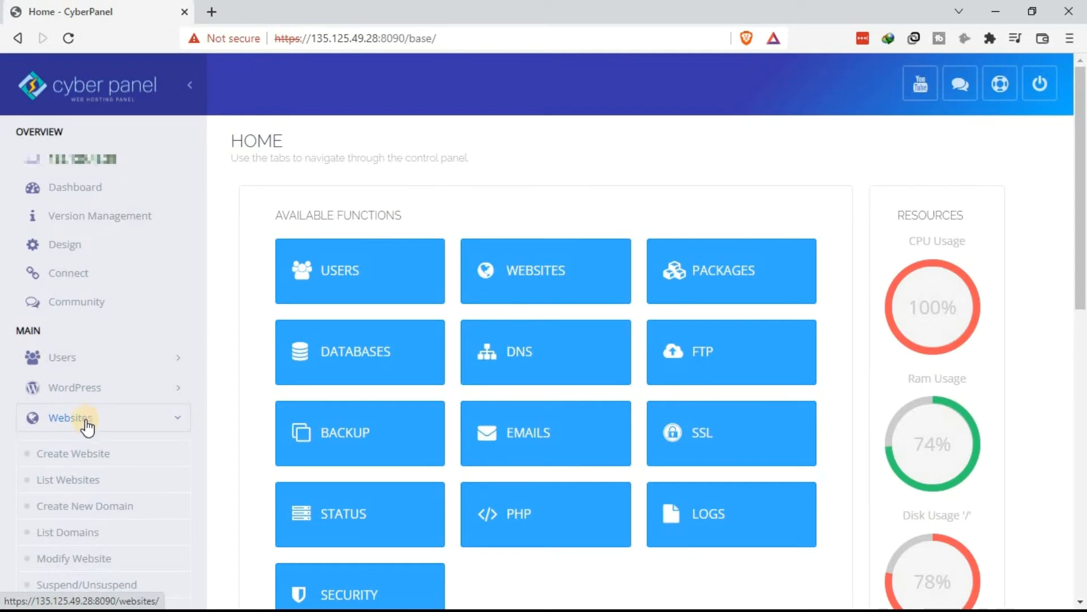
pyautogui.click(74, 453)
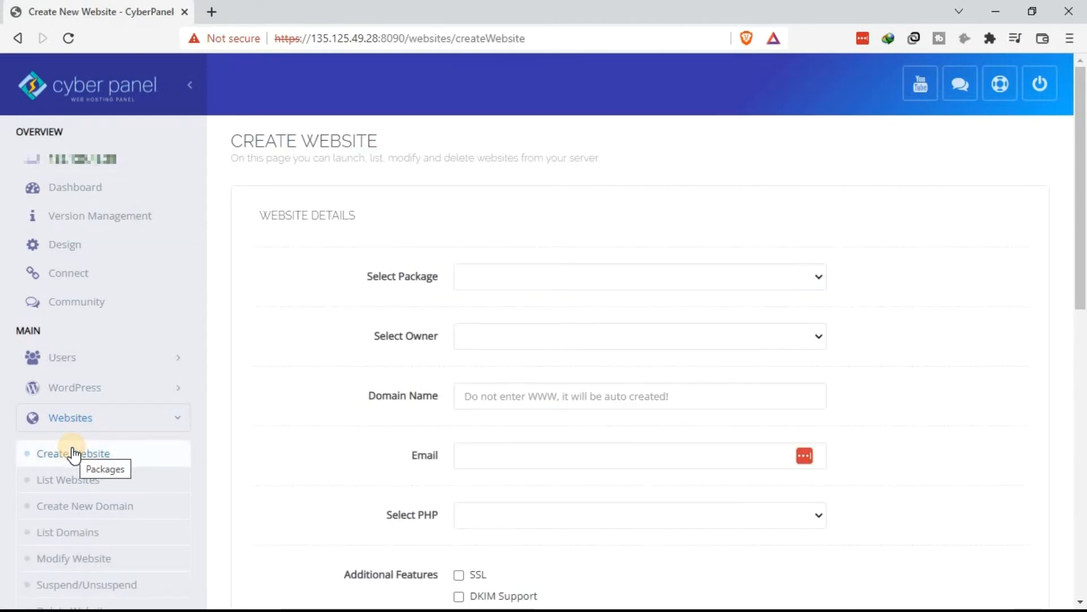
pyautogui.moveTo(372, 255)
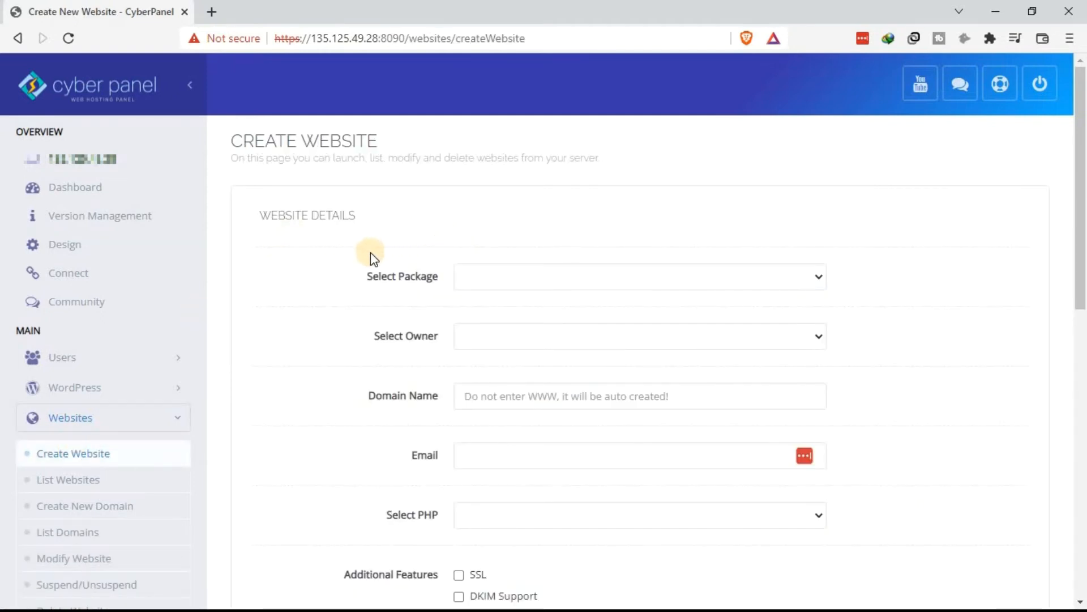
pyautogui.moveTo(367, 250)
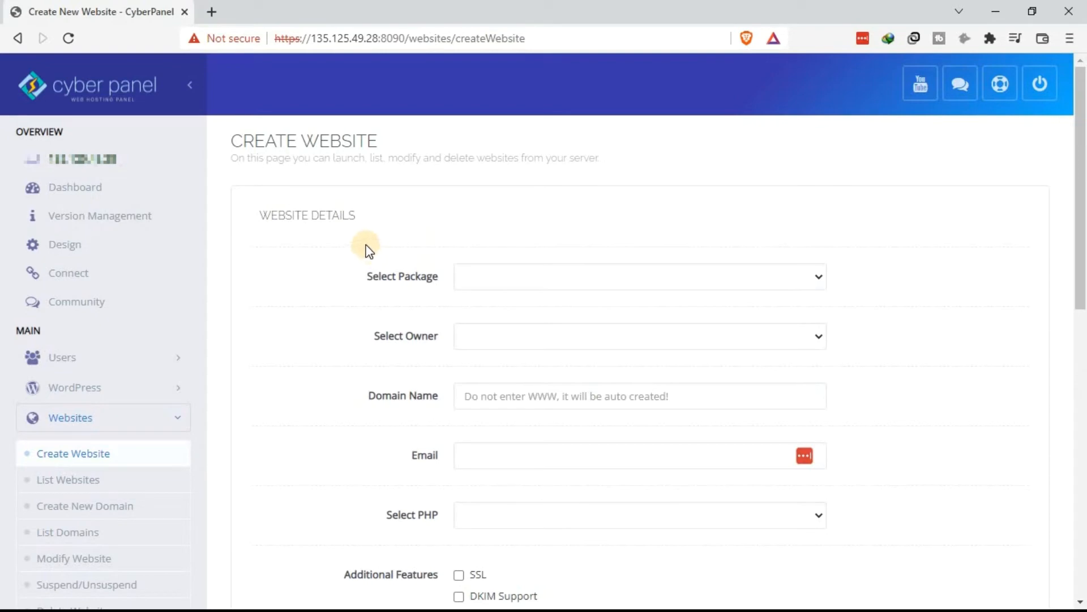
pyautogui.moveTo(543, 493)
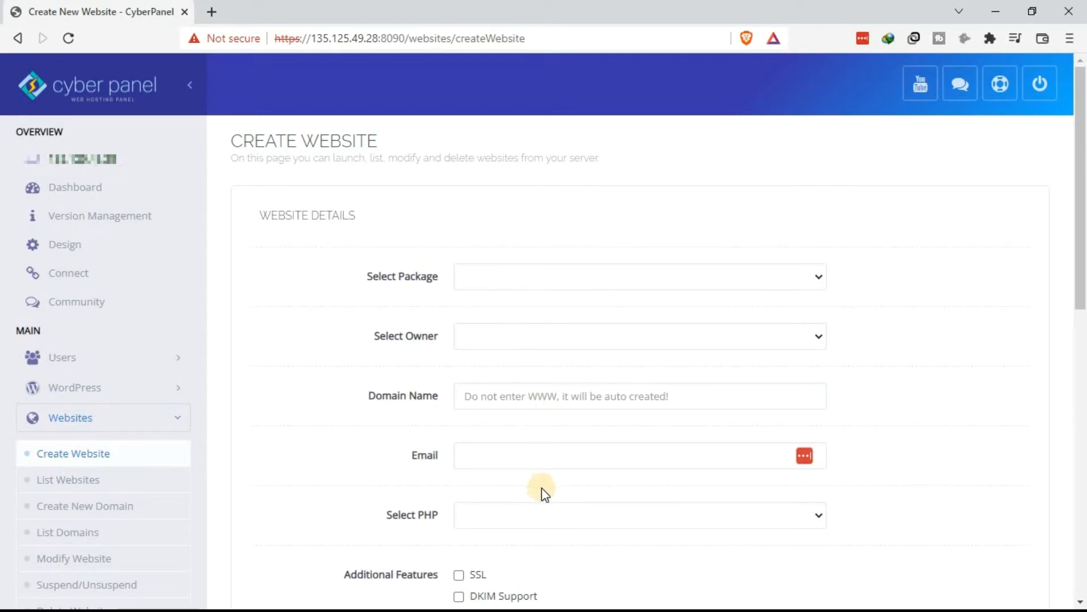
pyautogui.scroll(-3)
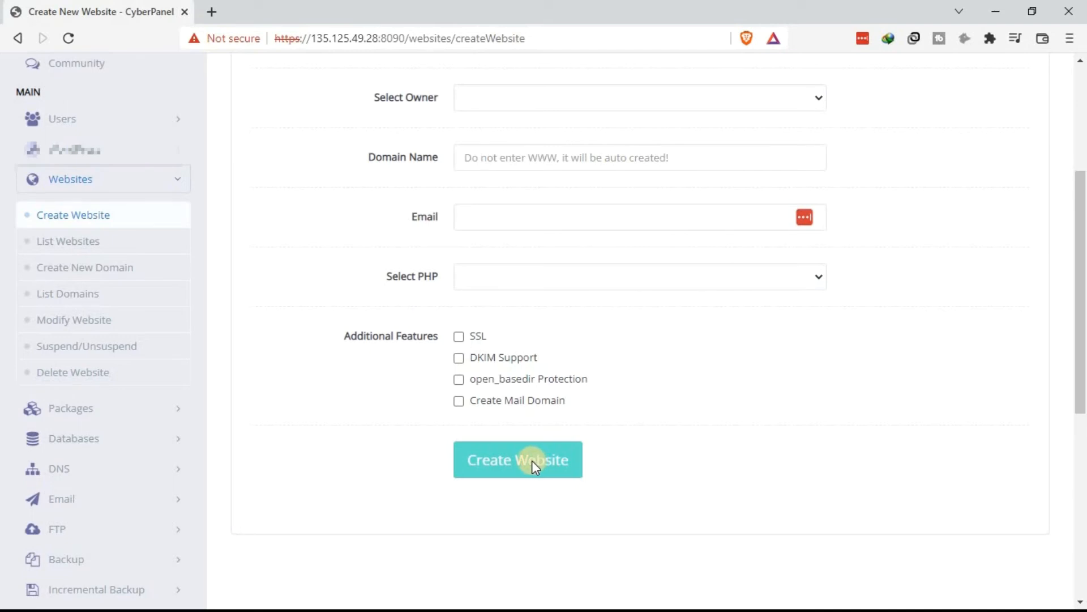
pyautogui.moveTo(311, 327)
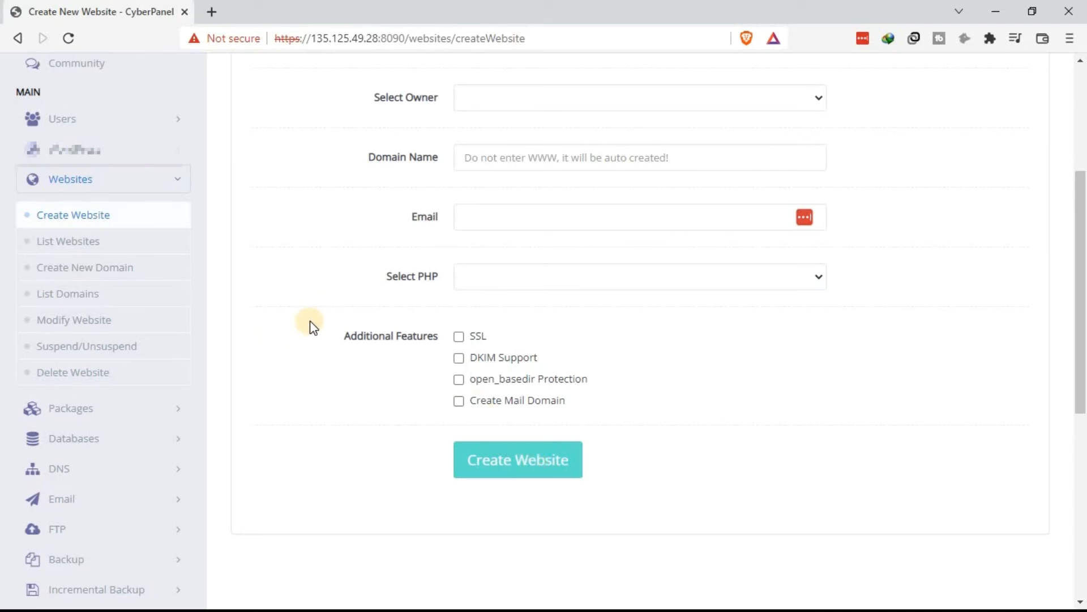
pyautogui.scroll(3)
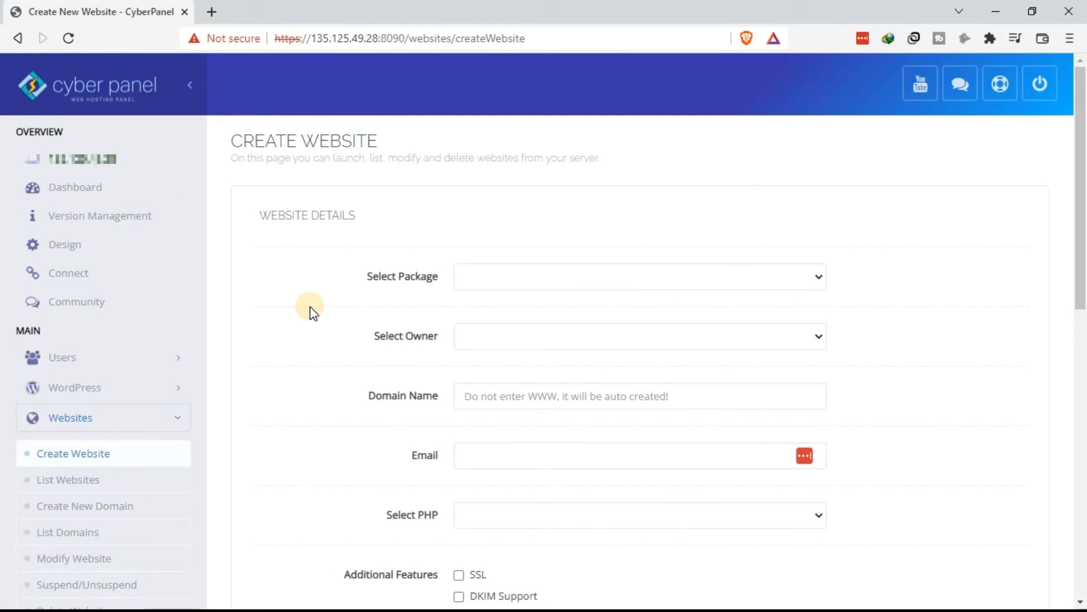
pyautogui.moveTo(385, 257)
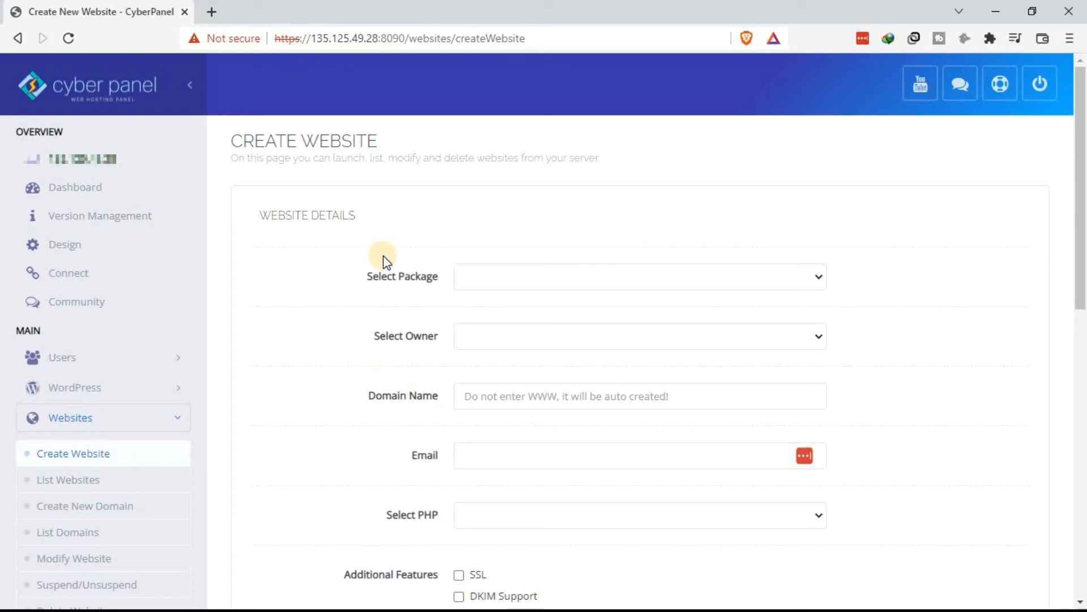
pyautogui.moveTo(412, 344)
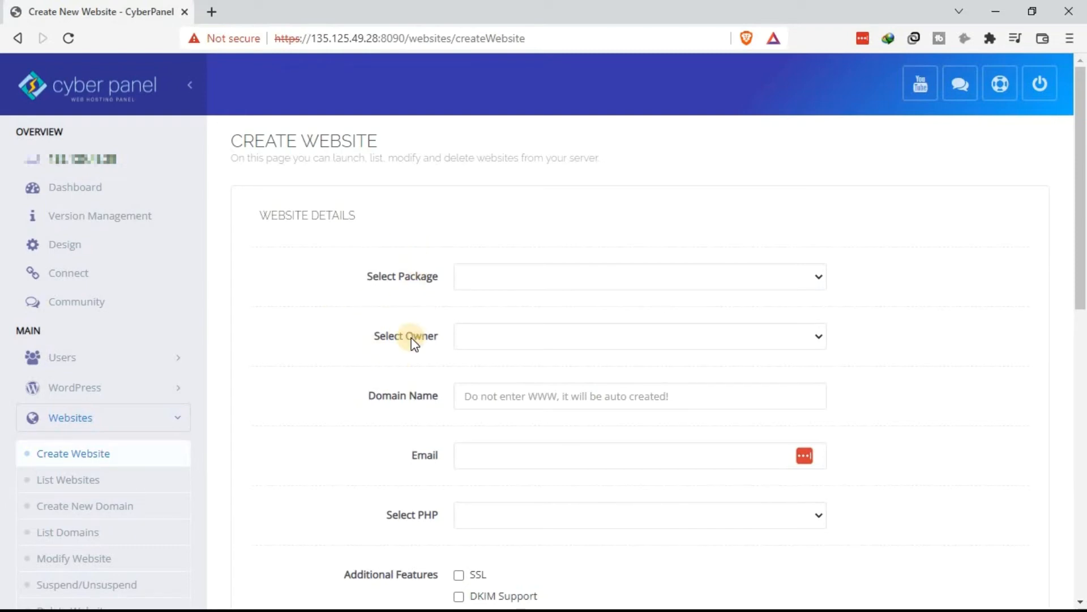
pyautogui.moveTo(347, 355)
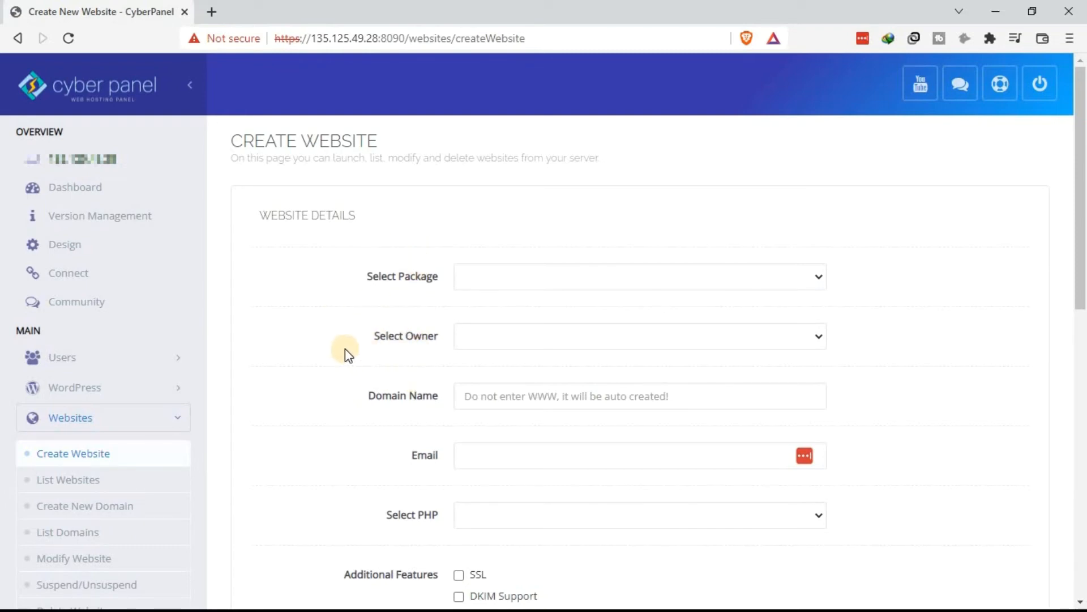
pyautogui.moveTo(345, 375)
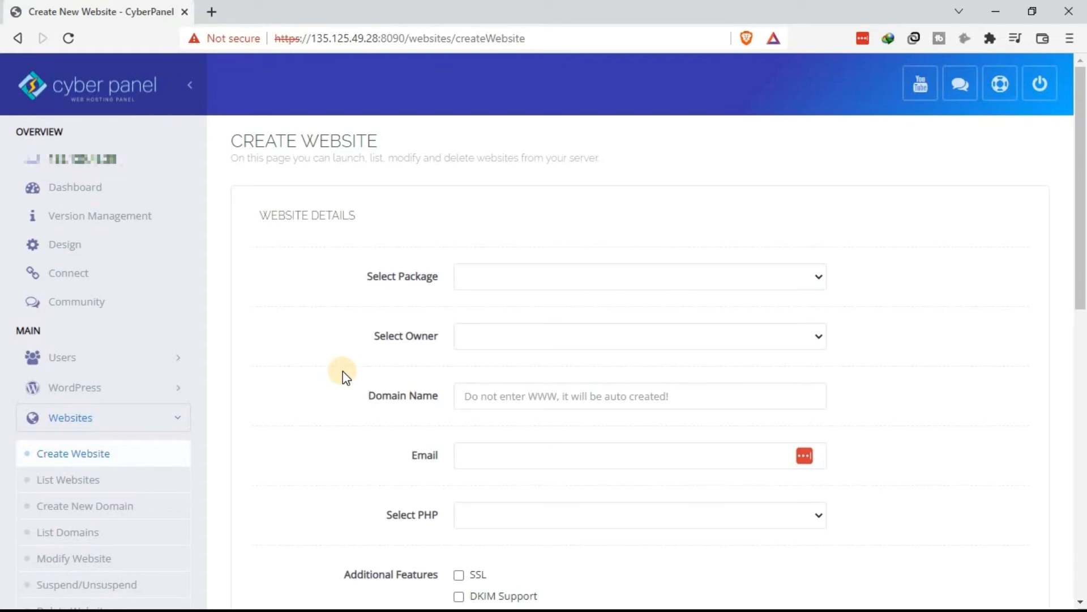
pyautogui.moveTo(294, 394)
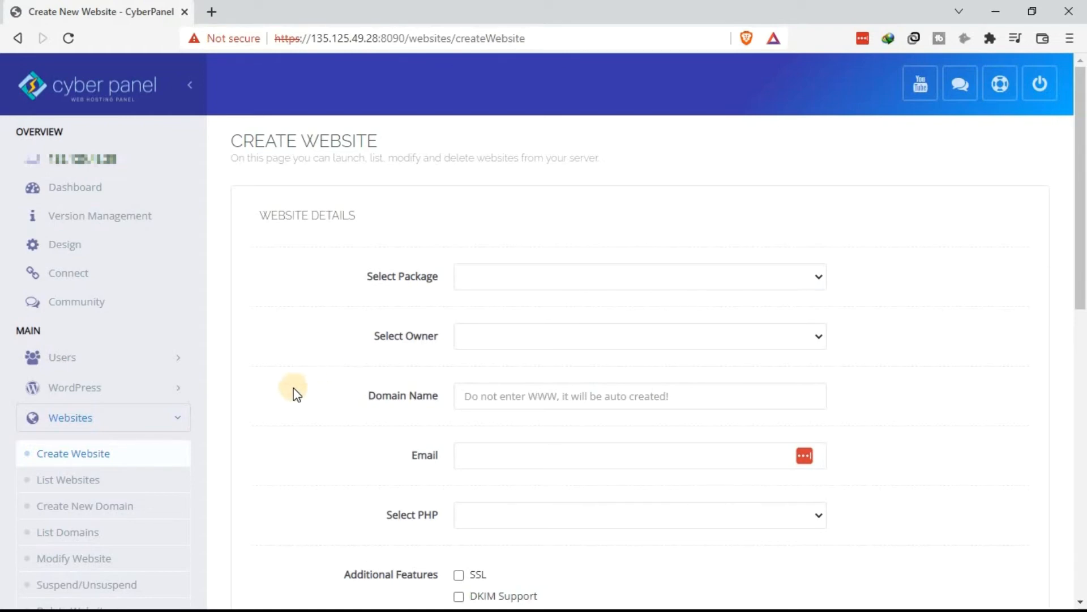
pyautogui.moveTo(269, 410)
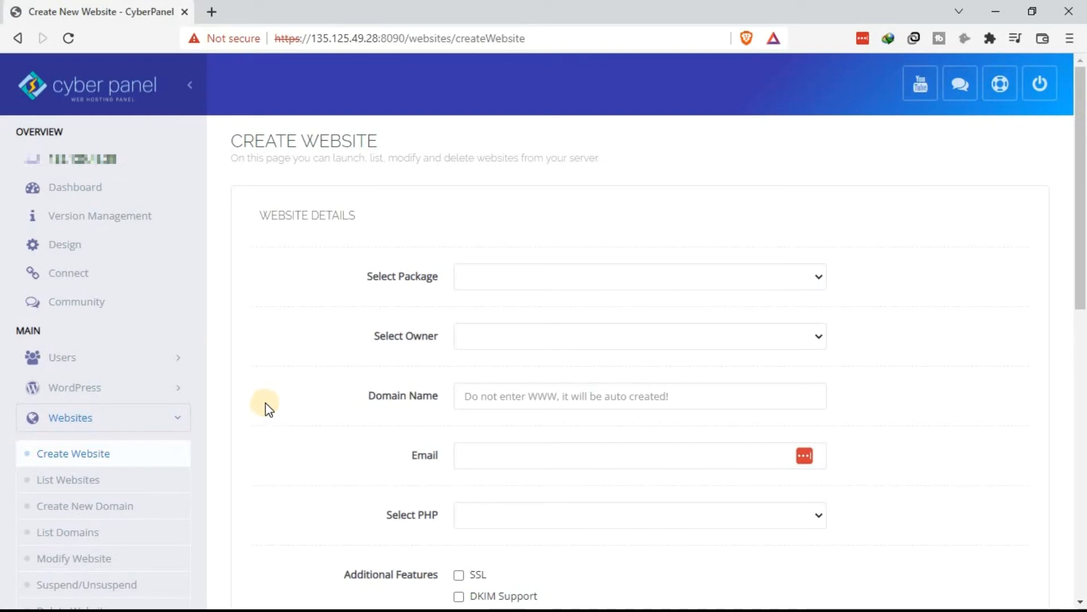
pyautogui.moveTo(250, 289)
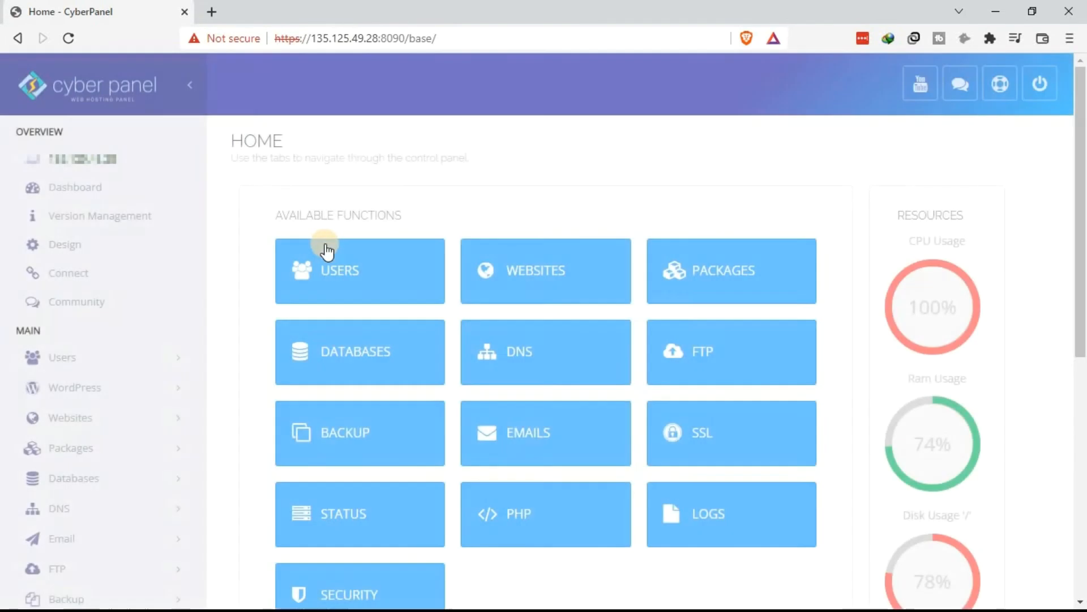
pyautogui.moveTo(545, 278)
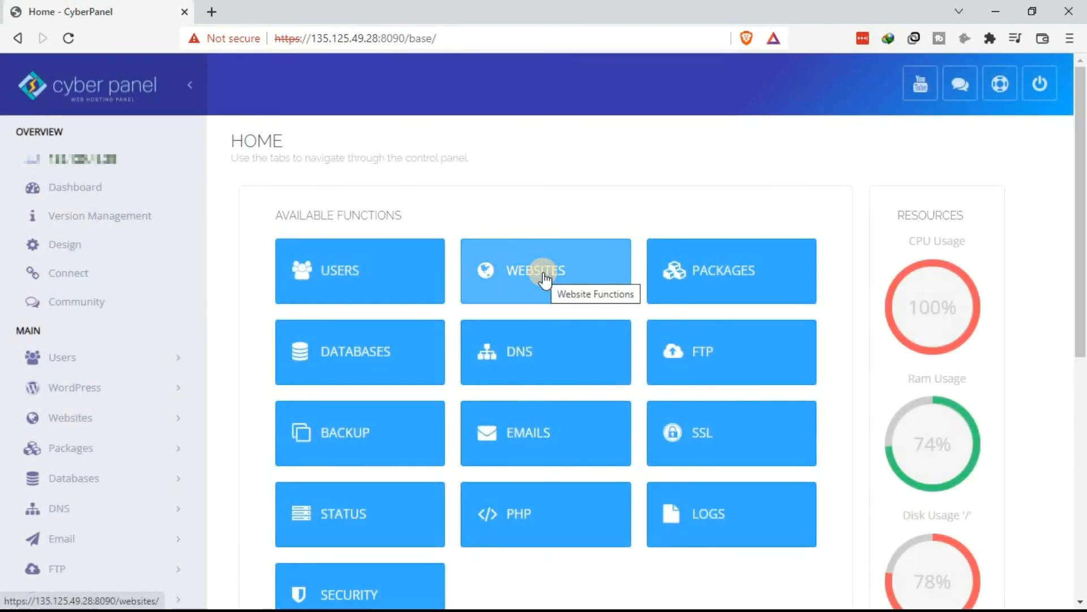
# Step: Reach List Websites showing ignatiusinteractive.com and mail.ignatiusinteractive.com under admin
pyautogui.click(545, 270)
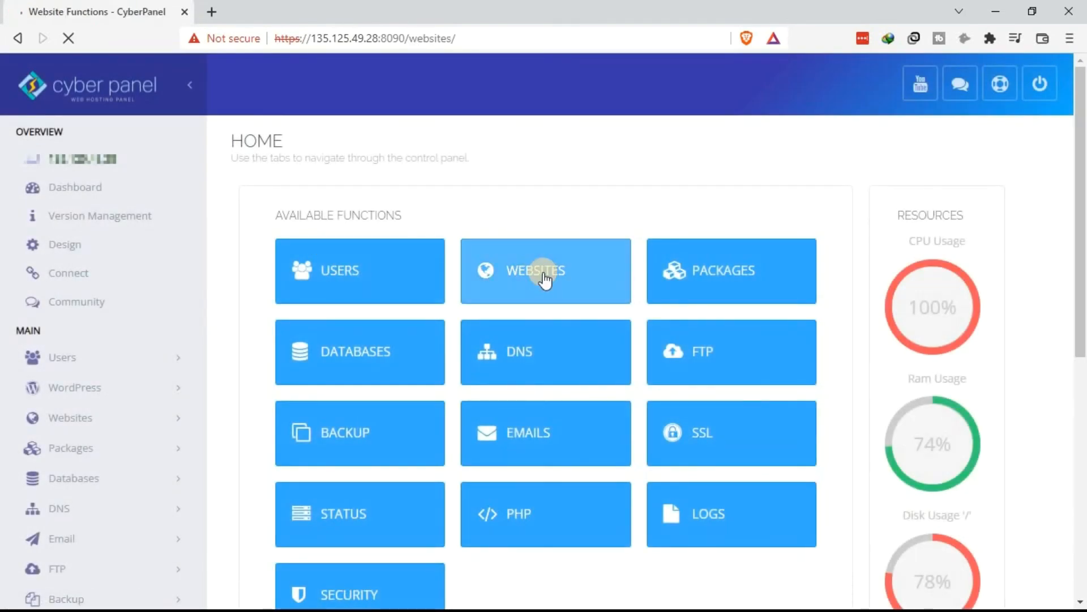
pyautogui.click(545, 270)
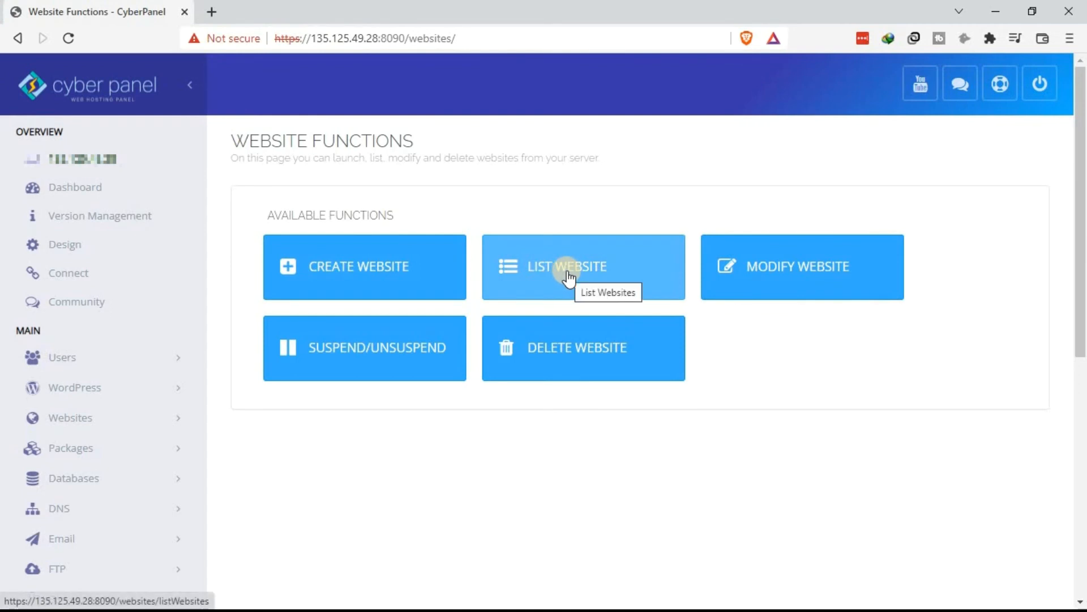
pyautogui.click(584, 267)
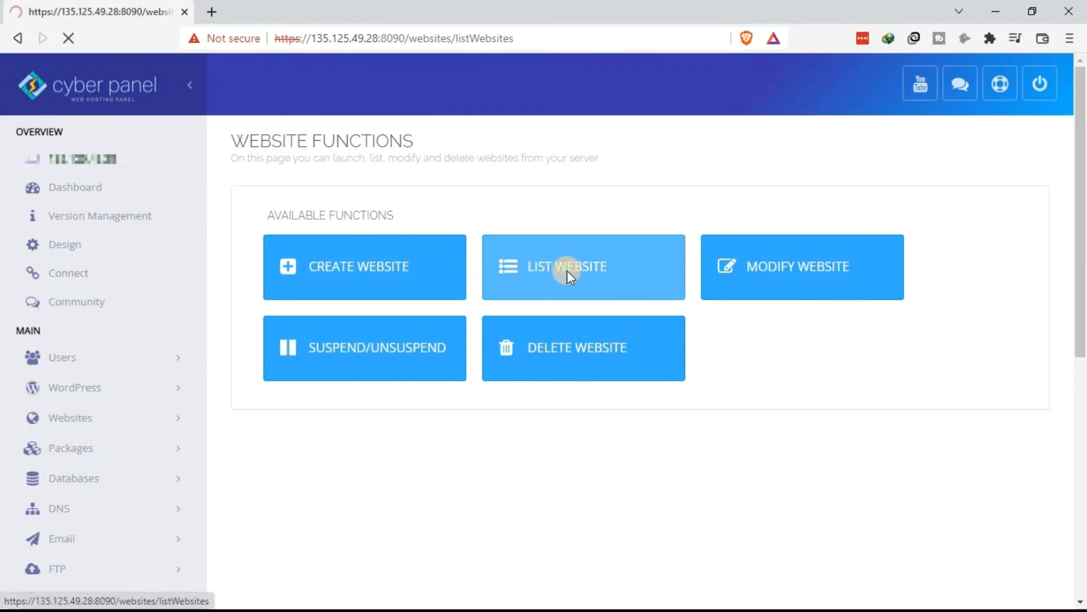
pyautogui.click(583, 267)
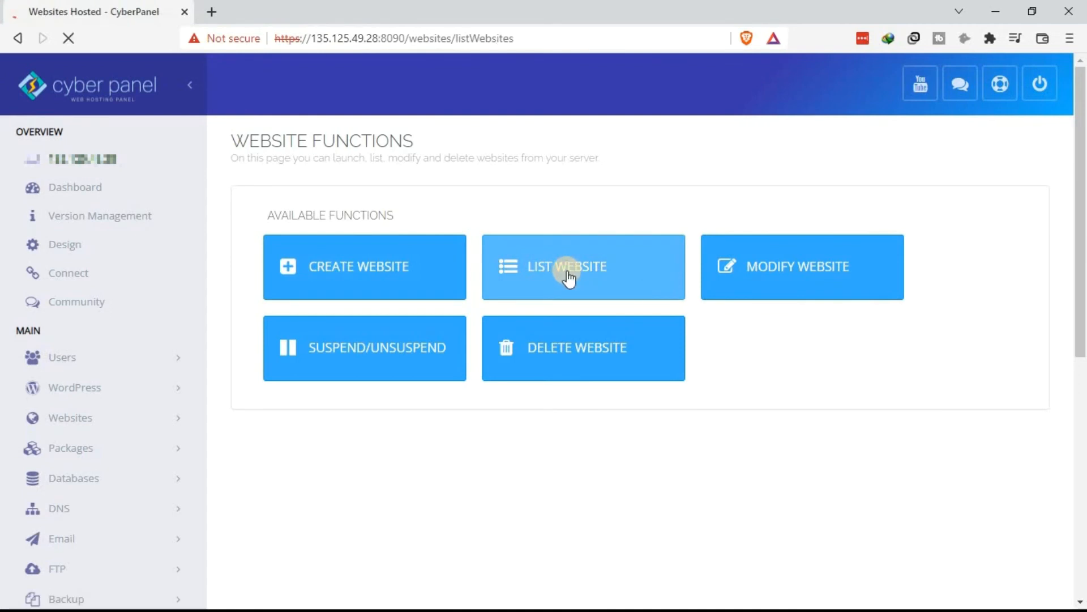
pyautogui.click(582, 267)
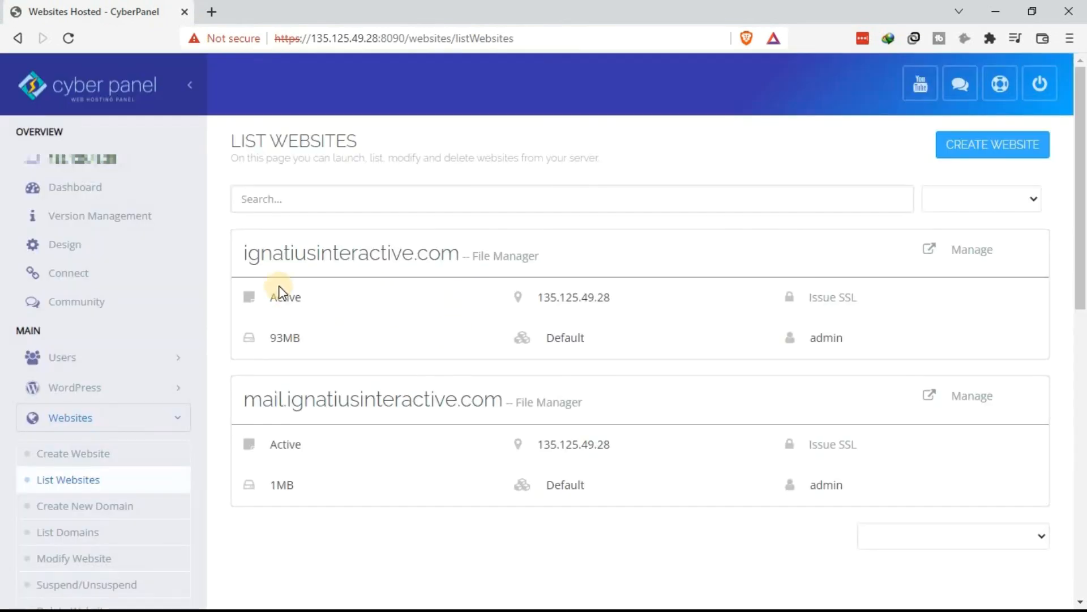
pyautogui.moveTo(379, 276)
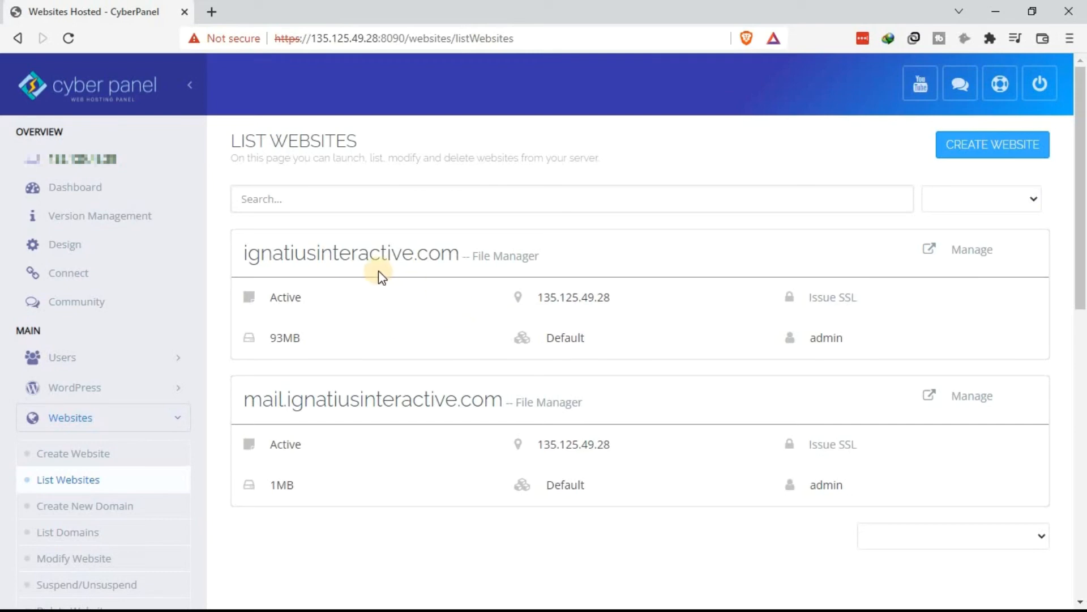
pyautogui.moveTo(422, 257)
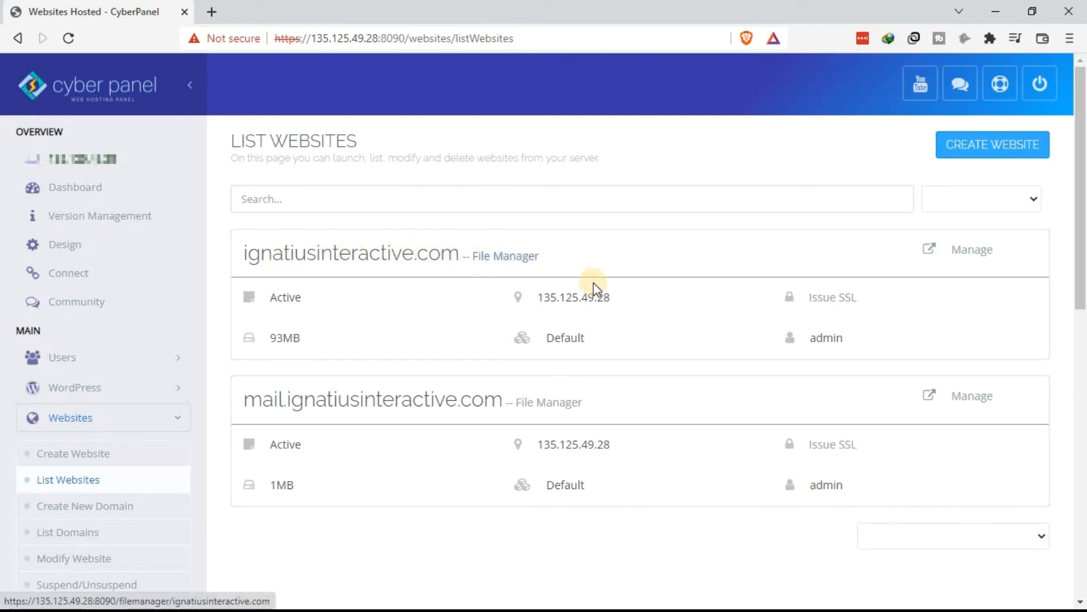
pyautogui.moveTo(422, 304)
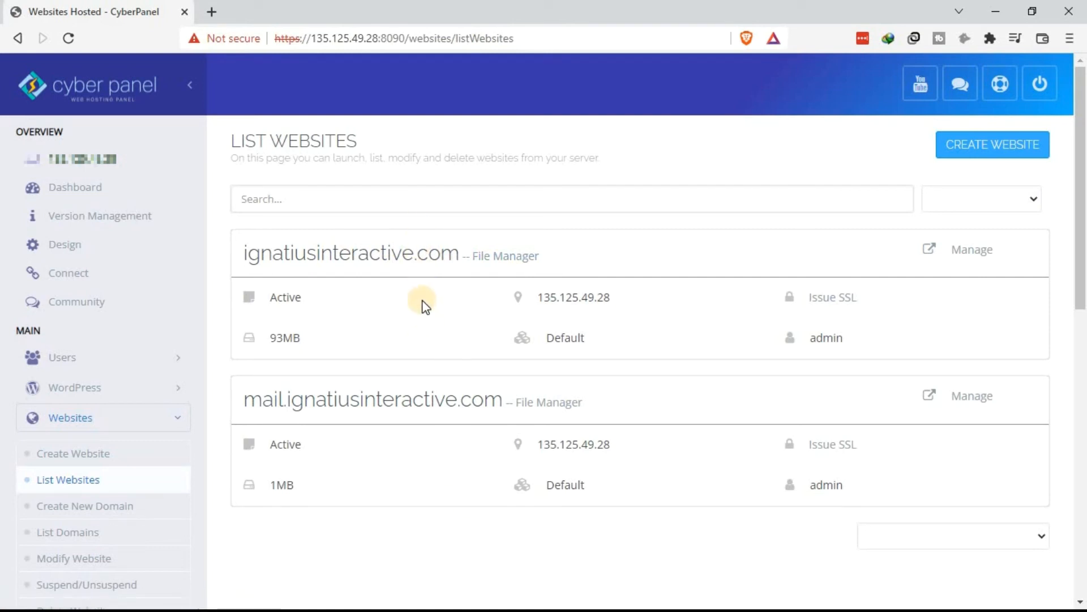
pyautogui.moveTo(79, 190)
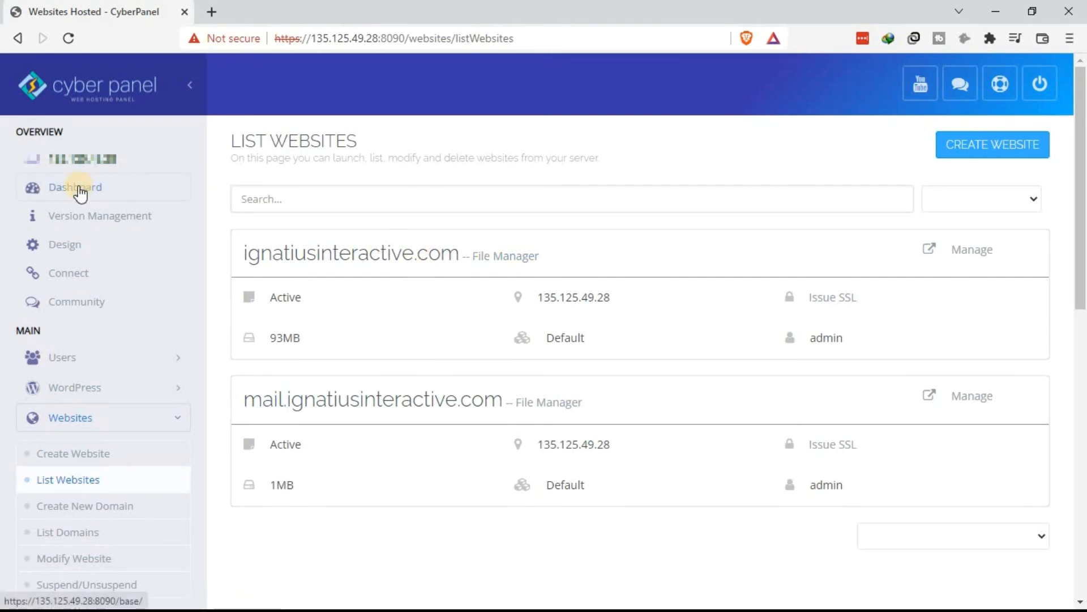
pyautogui.moveTo(80, 192)
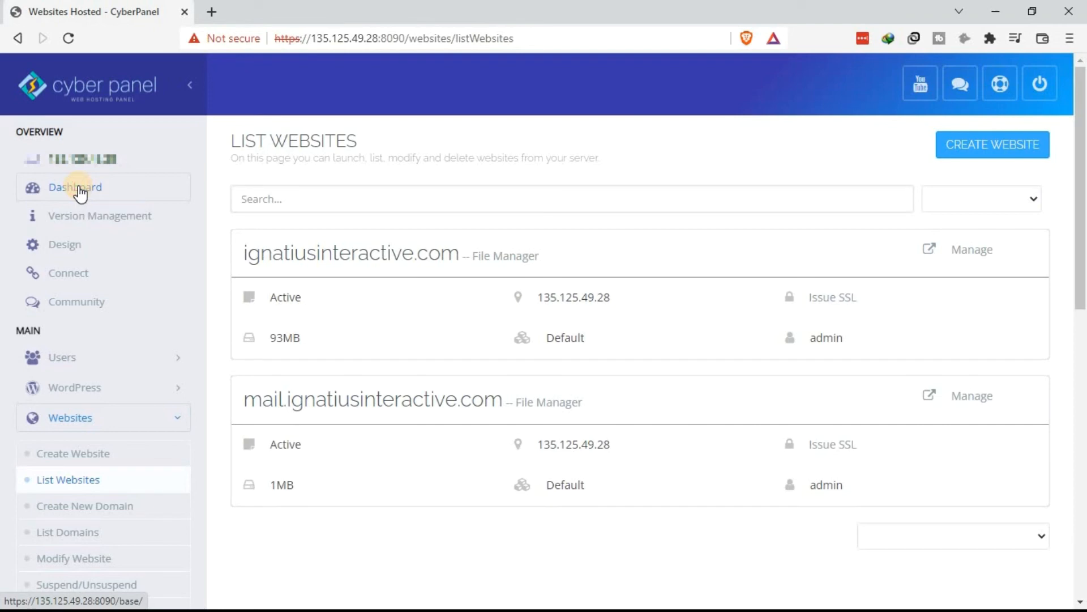
pyautogui.click(75, 187)
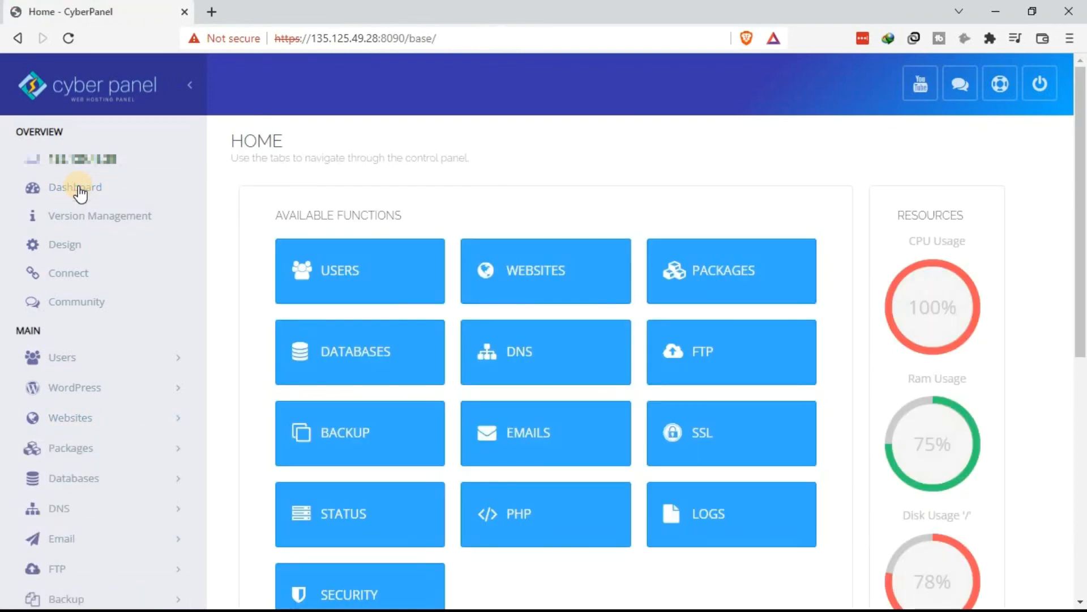
pyautogui.moveTo(103, 387)
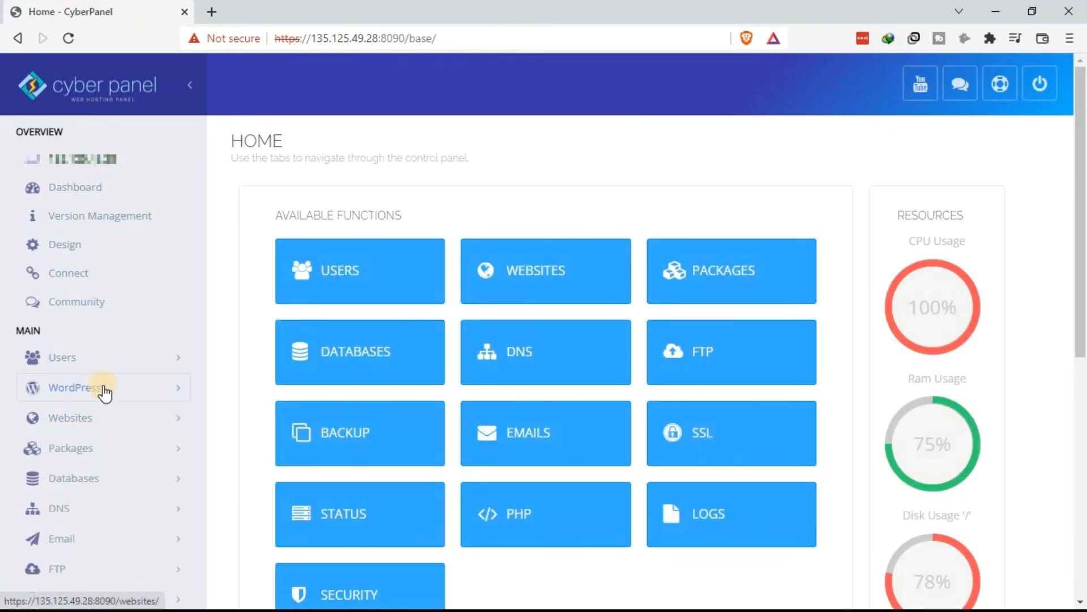
pyautogui.moveTo(104, 423)
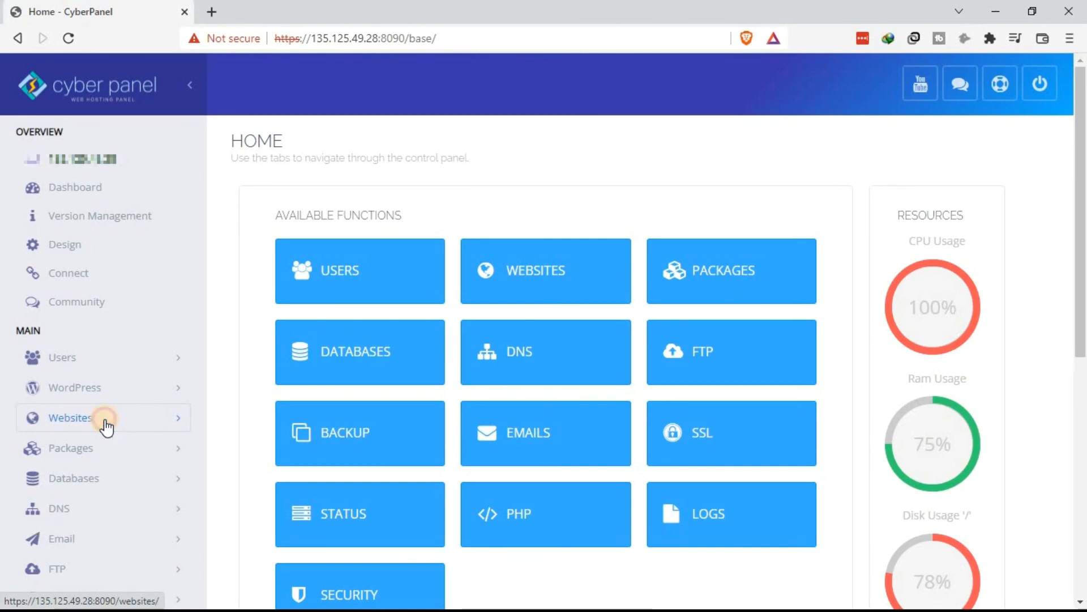
pyautogui.click(69, 417)
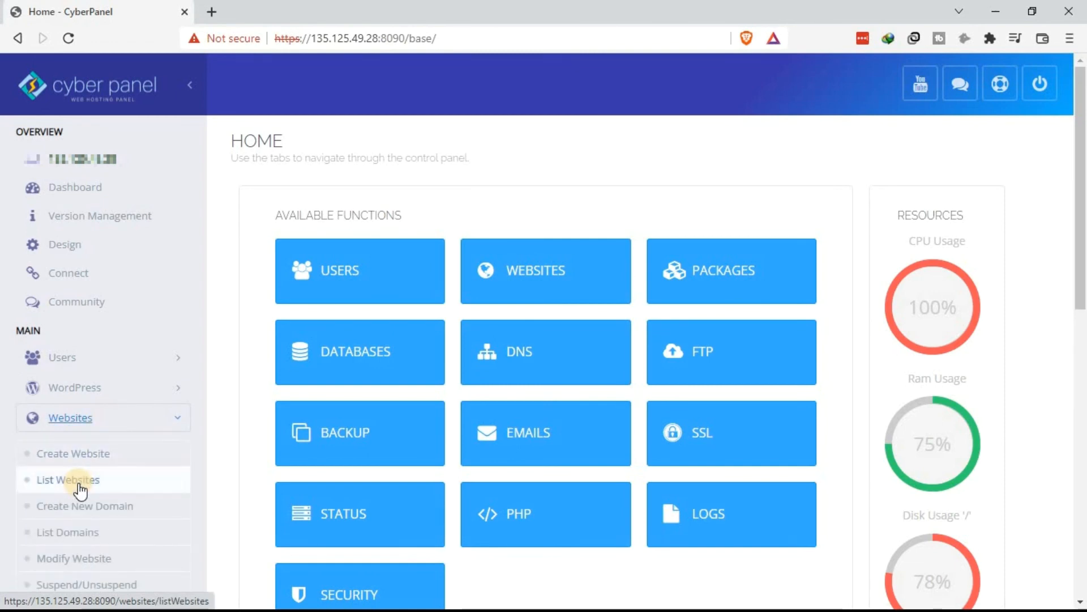
pyautogui.click(68, 479)
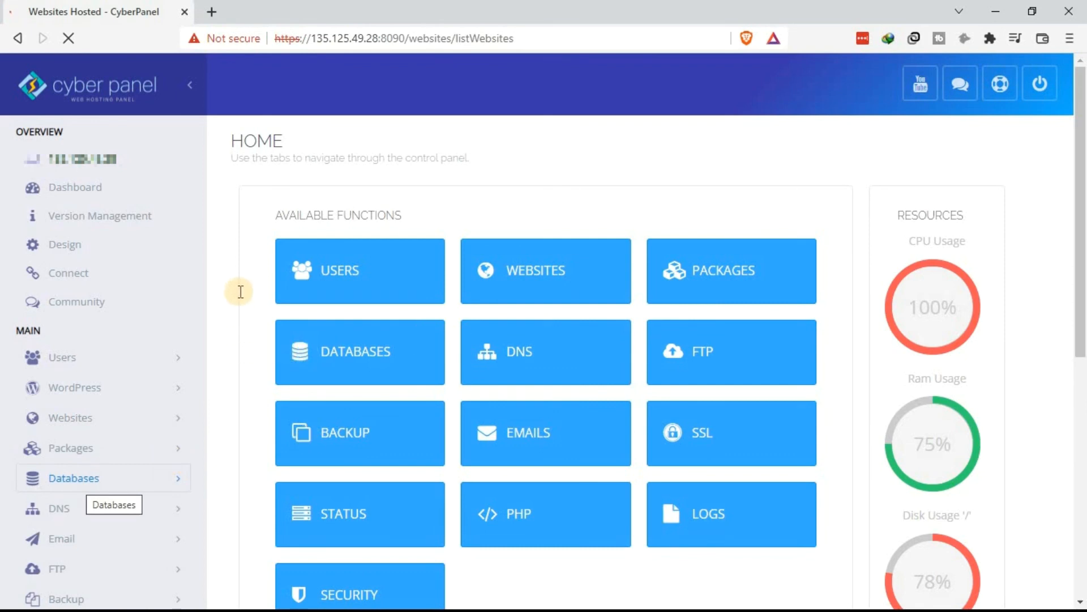
pyautogui.click(70, 418)
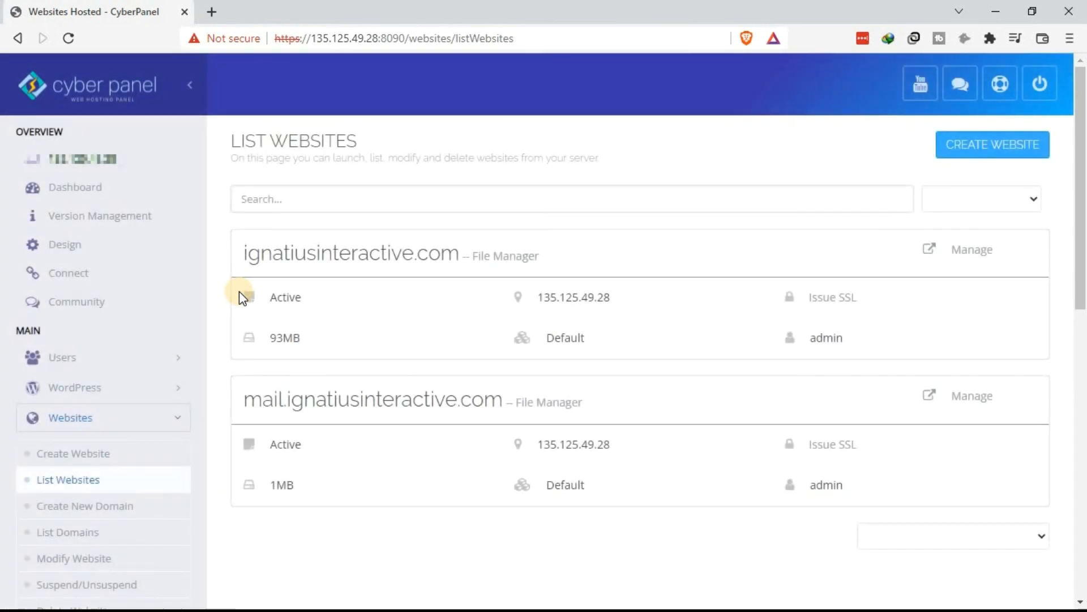
pyautogui.moveTo(611, 345)
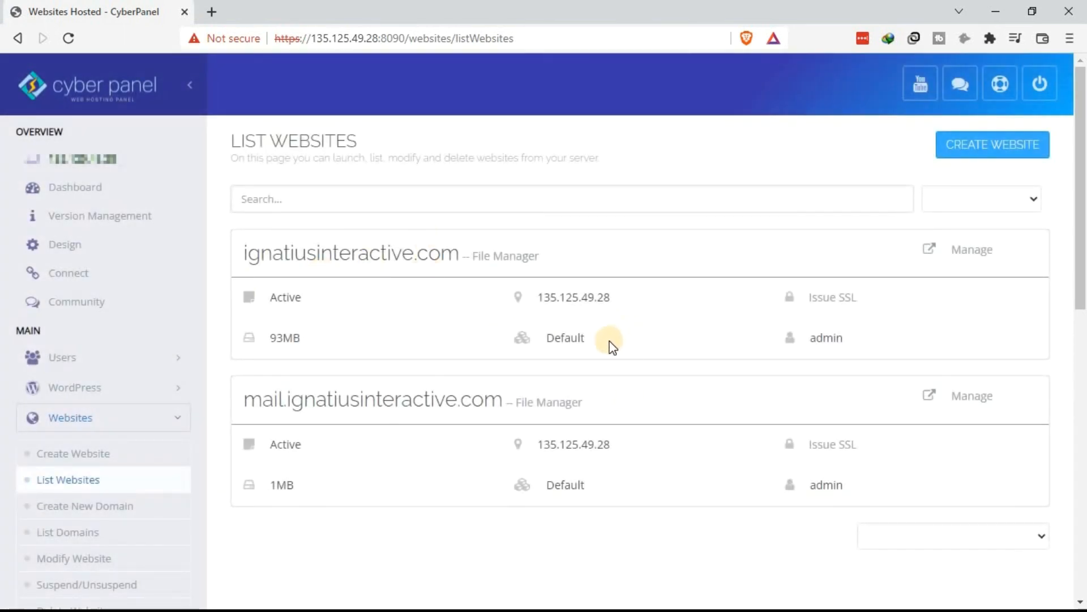
pyautogui.moveTo(589, 356)
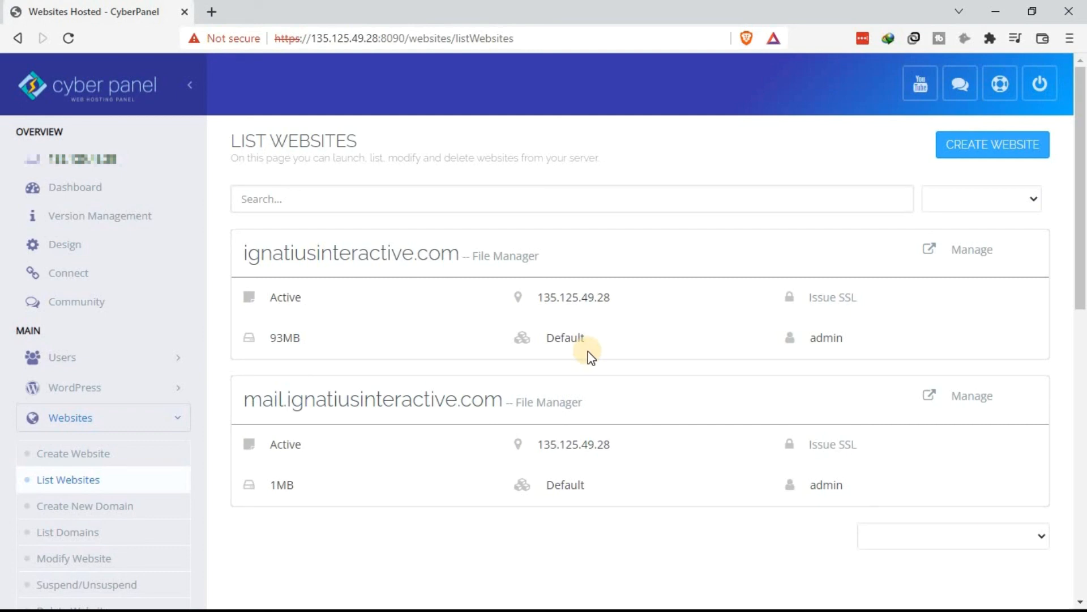